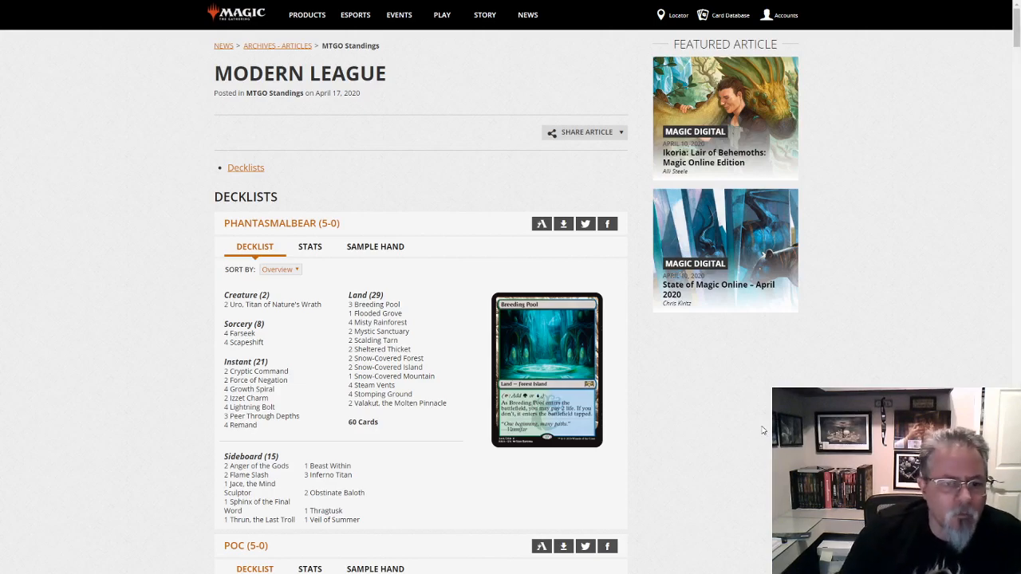
{"action": "scroll", "scroll_direction": "down", "scroll_amount": 3}
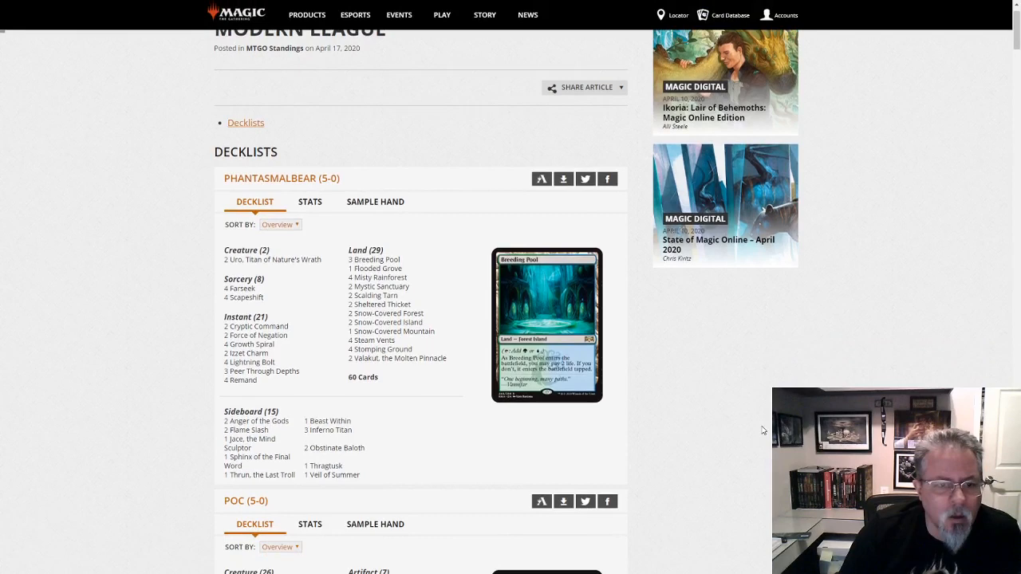
{"action": "scroll", "scroll_direction": "down", "scroll_amount": 3}
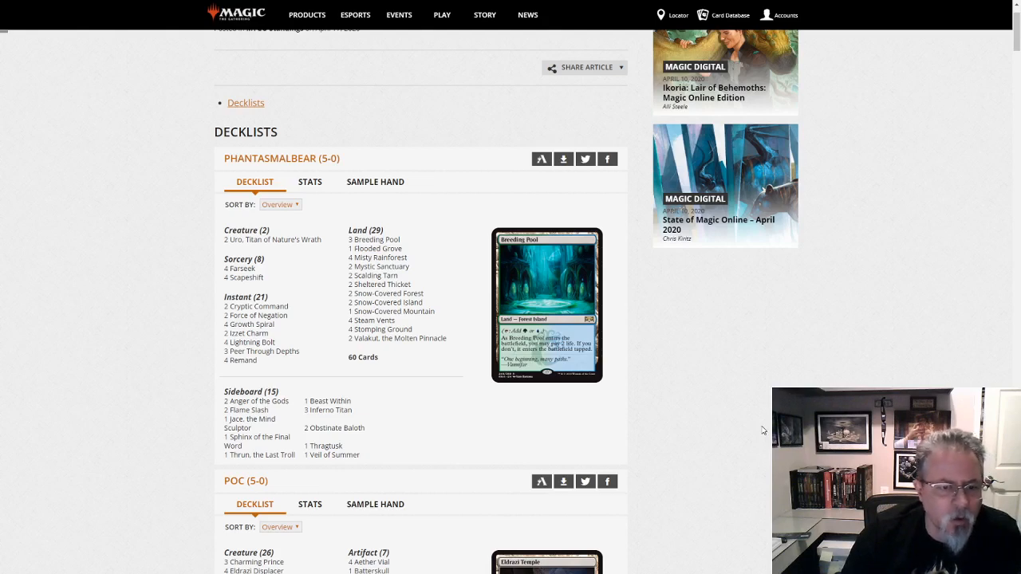
{"action": "scroll", "scroll_direction": "down", "scroll_amount": 3}
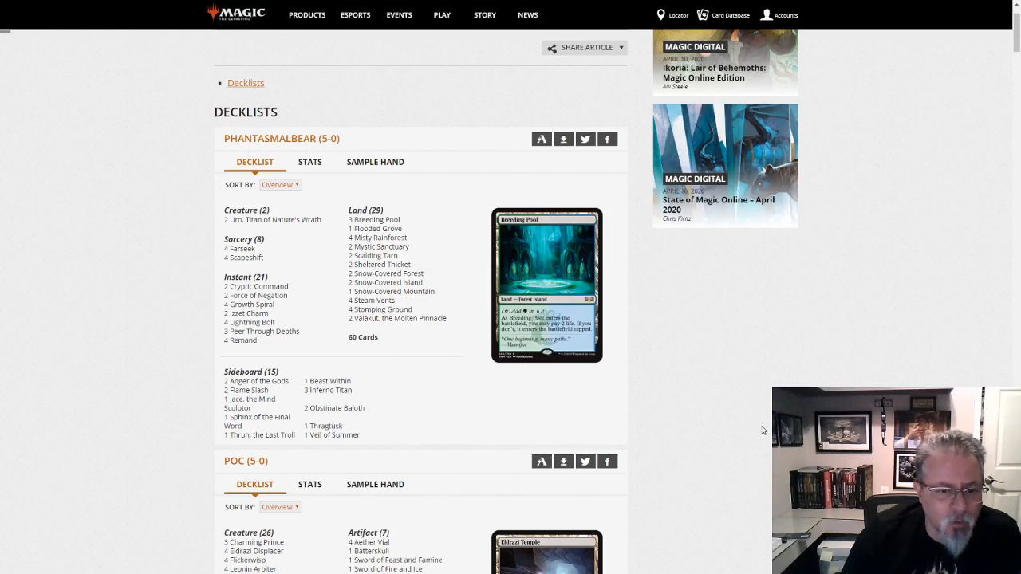
{"action": "mouse_move", "coordinate": [473, 214]}
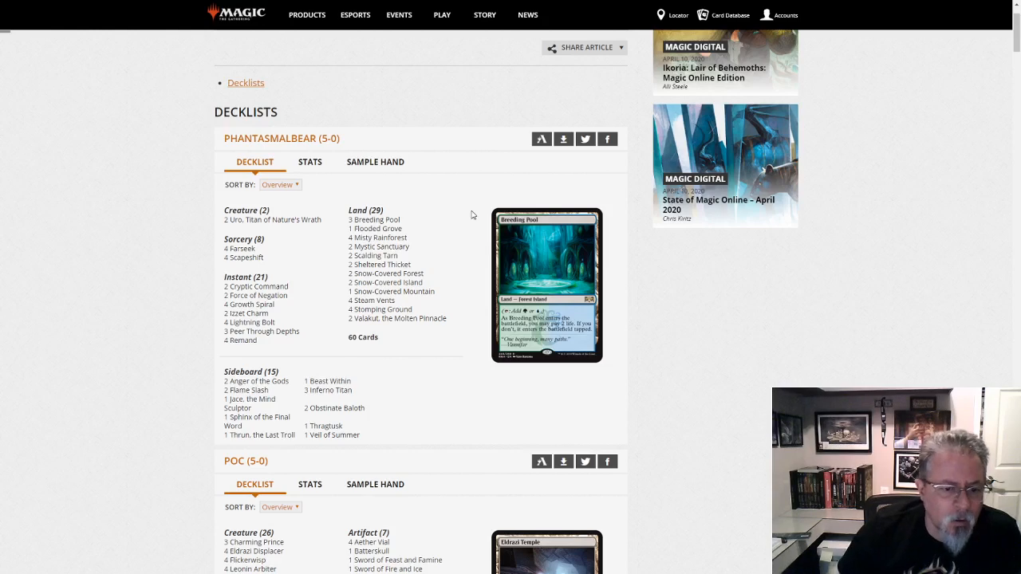
{"action": "mouse_move", "coordinate": [347, 391]}
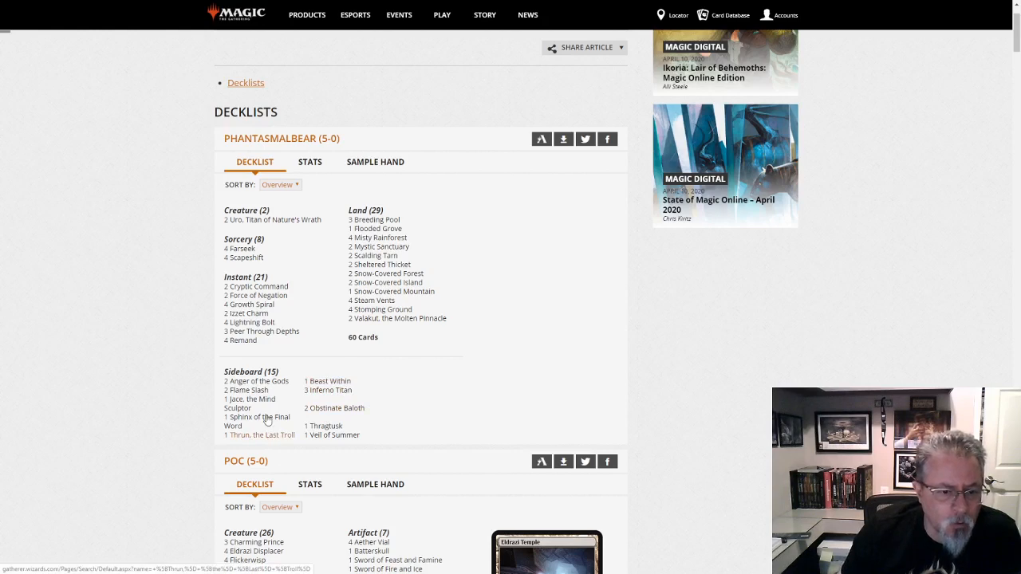
{"action": "mouse_move", "coordinate": [267, 418]}
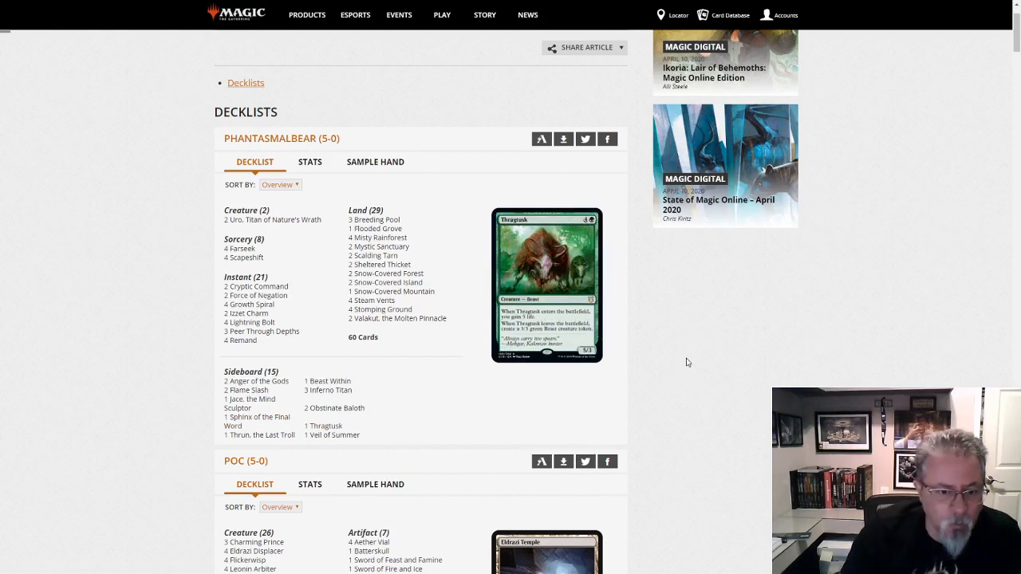
{"action": "mouse_move", "coordinate": [720, 345]}
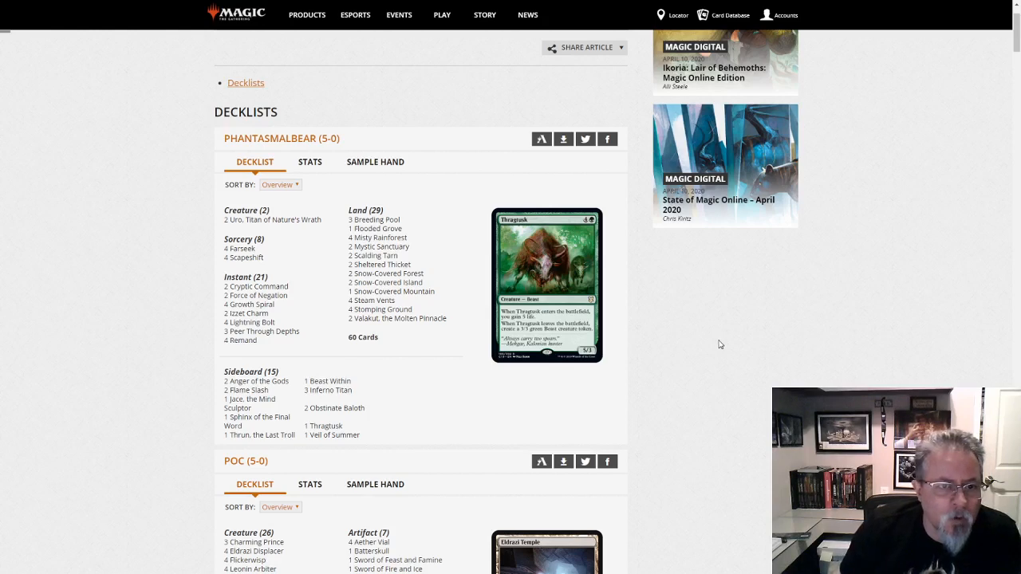
{"action": "scroll", "scroll_direction": "down", "scroll_amount": 3}
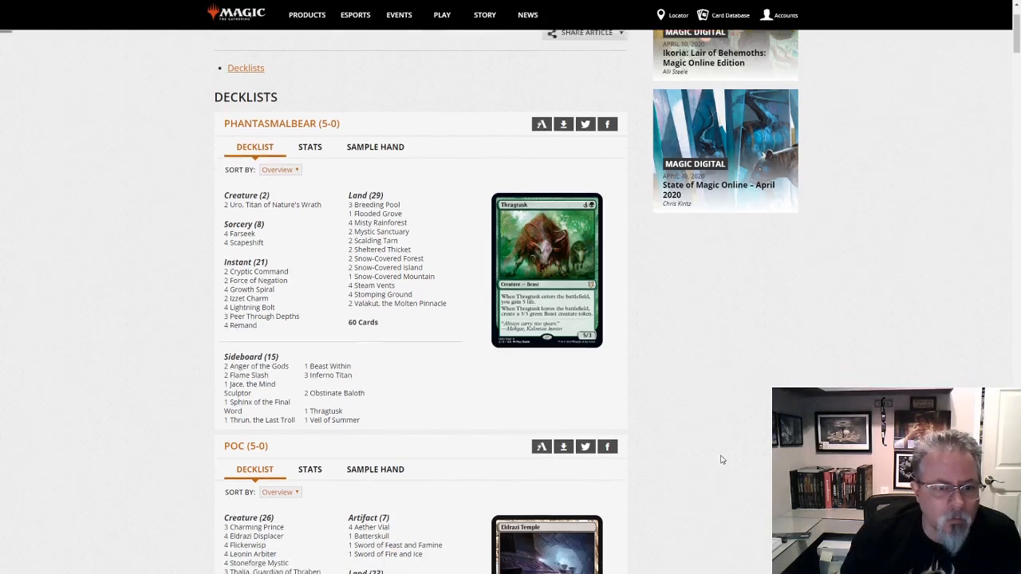
{"action": "scroll", "scroll_direction": "down", "scroll_amount": 3}
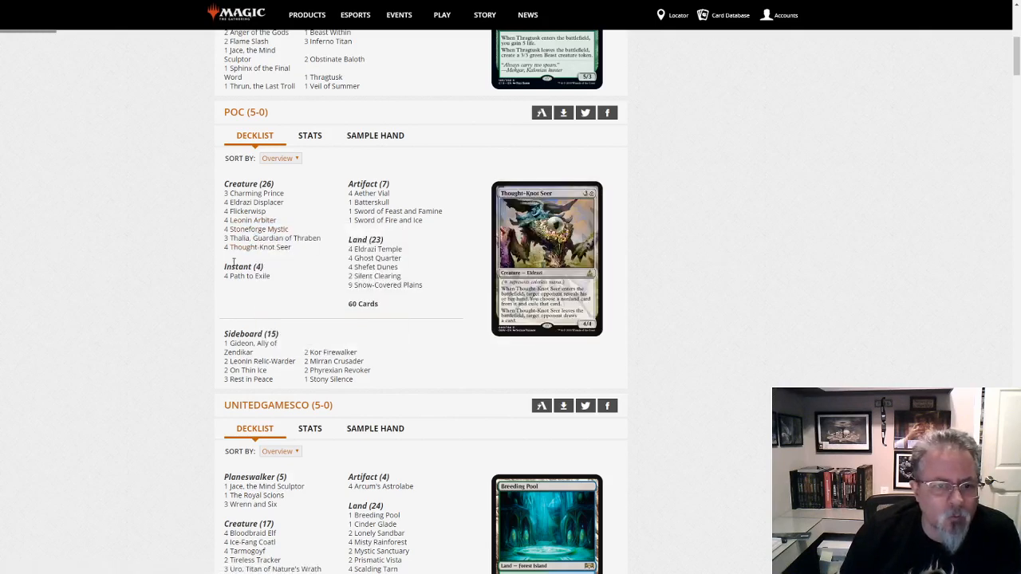
{"action": "mouse_move", "coordinate": [377, 257]}
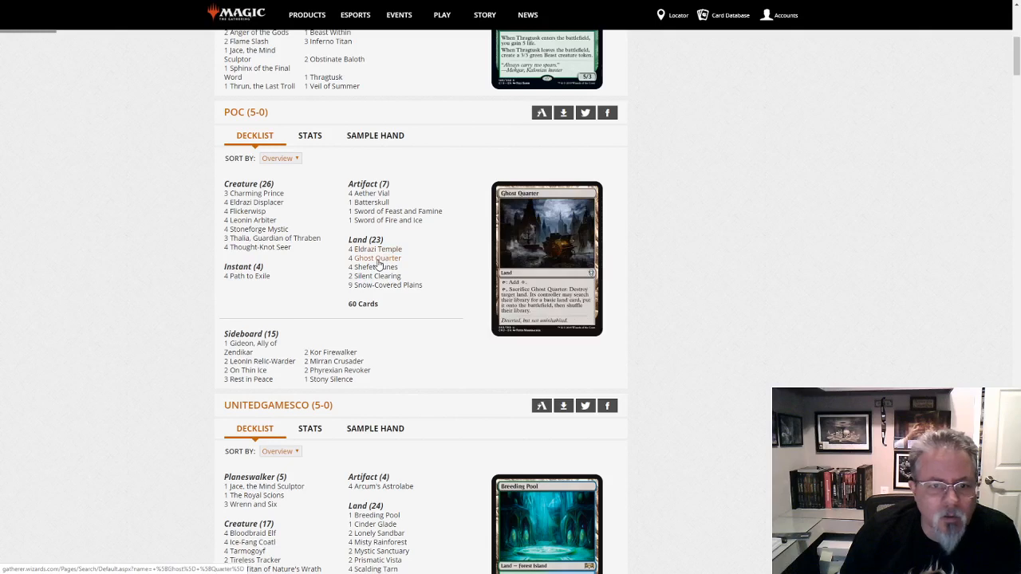
{"action": "mouse_move", "coordinate": [258, 229]}
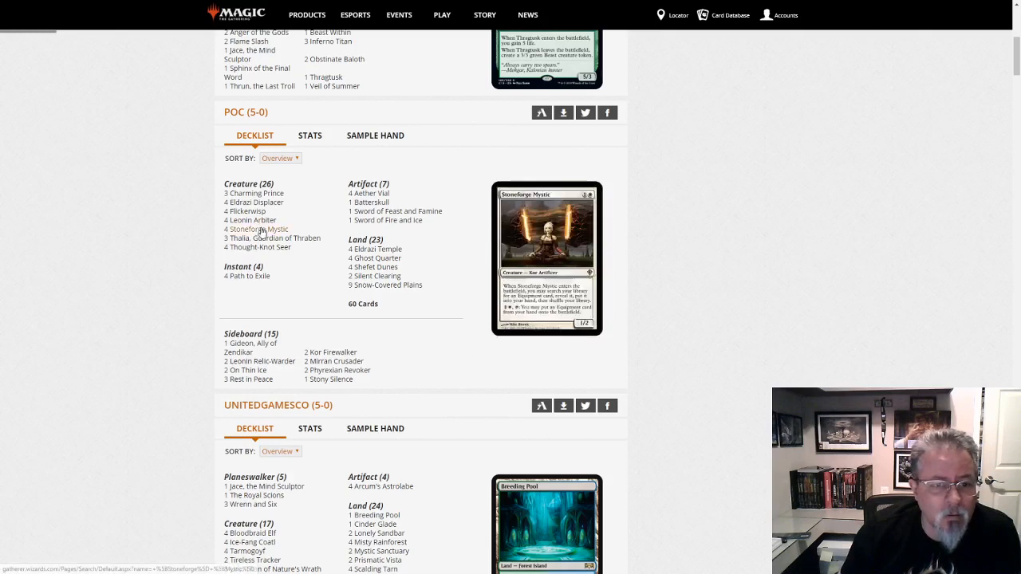
{"action": "mouse_move", "coordinate": [250, 219]}
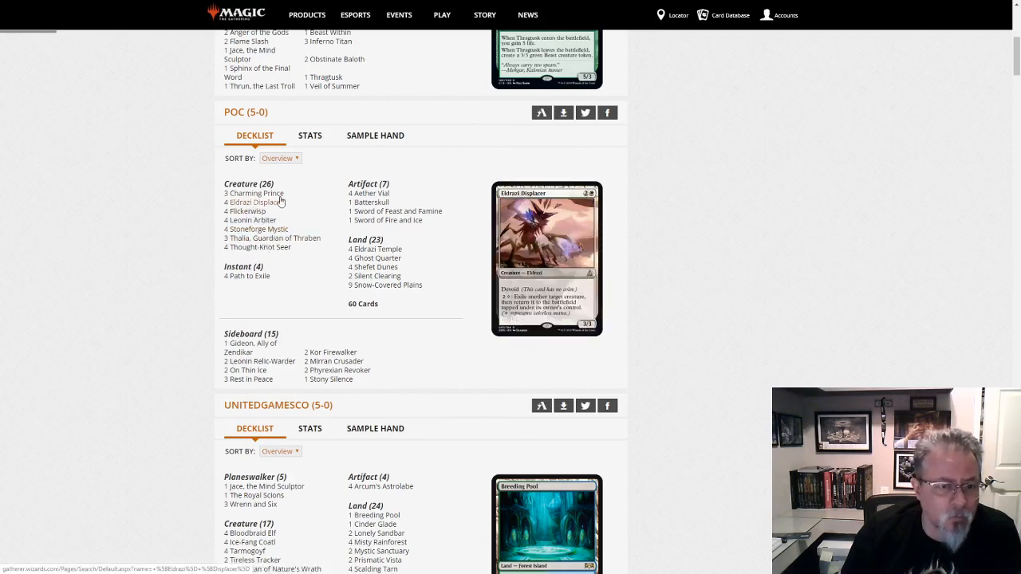
{"action": "mouse_move", "coordinate": [271, 247]}
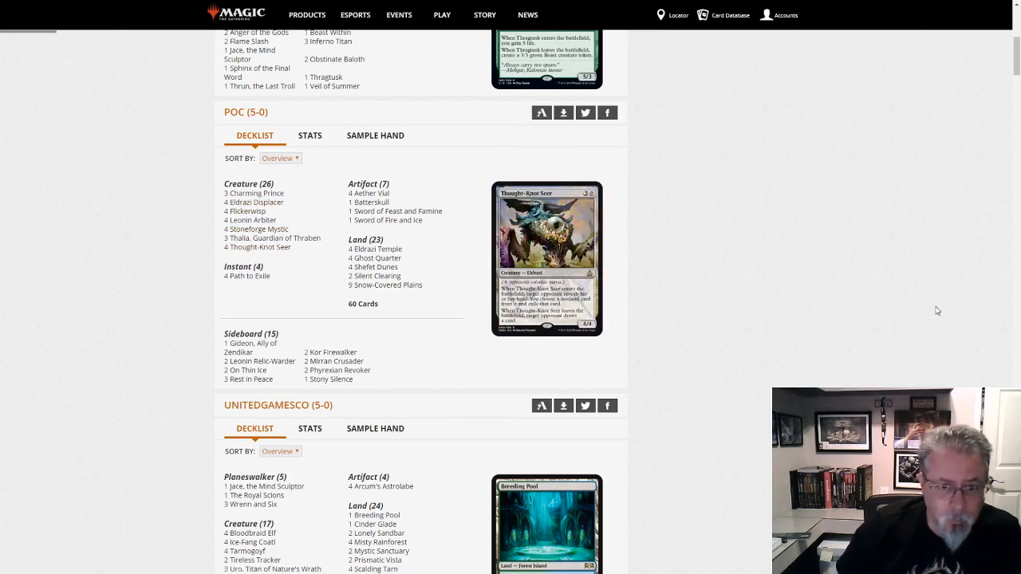
{"action": "mouse_move", "coordinate": [741, 325]}
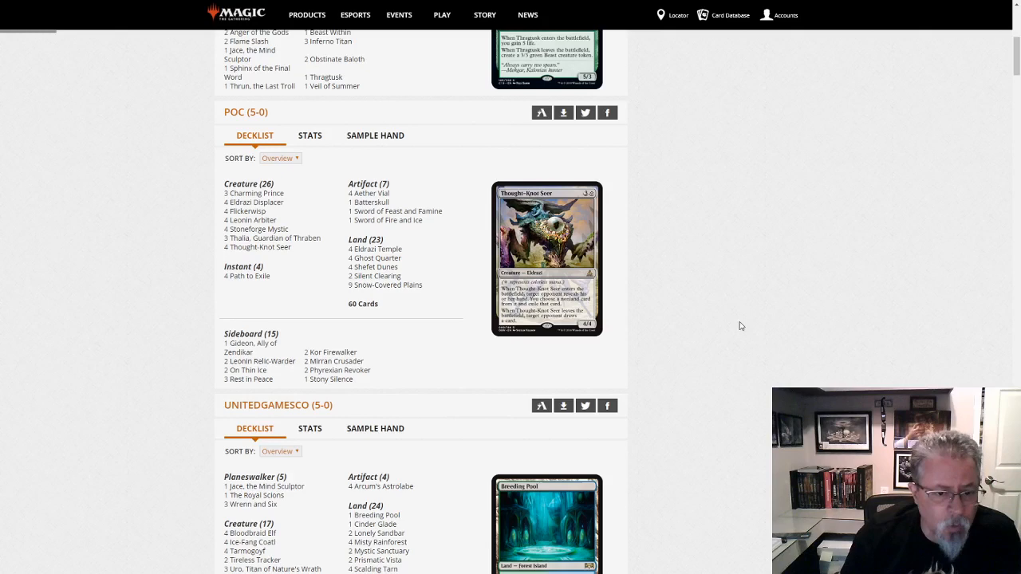
{"action": "mouse_move", "coordinate": [737, 292]}
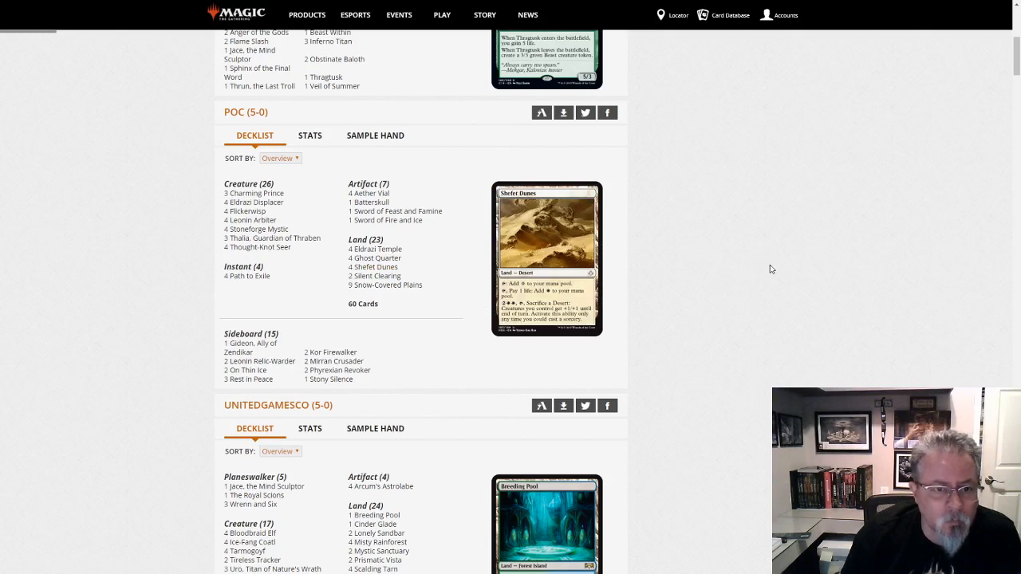
{"action": "scroll", "scroll_direction": "down", "scroll_amount": 3}
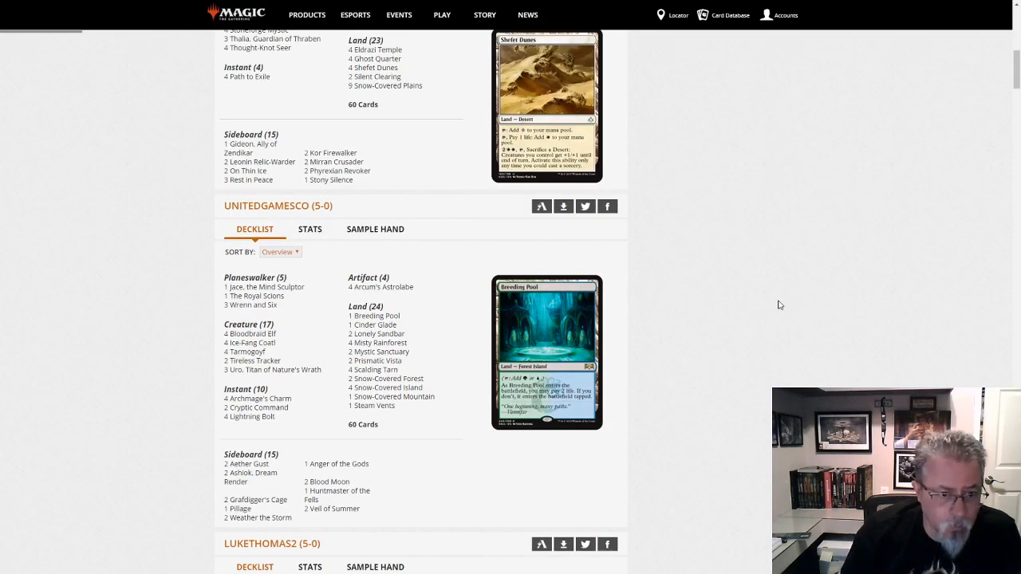
{"action": "scroll", "scroll_direction": "down", "scroll_amount": 3}
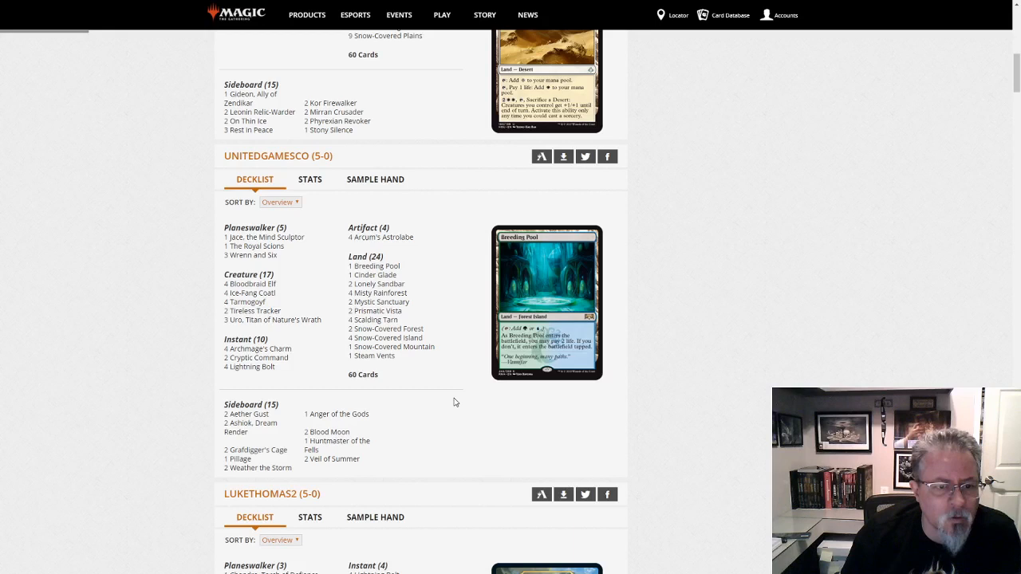
{"action": "mouse_move", "coordinate": [412, 358]}
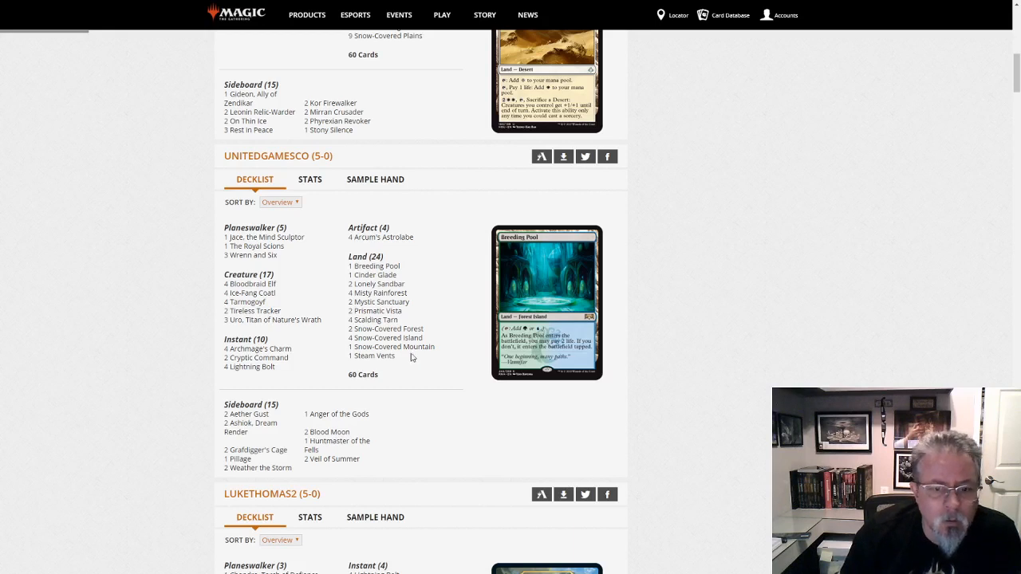
{"action": "mouse_move", "coordinate": [409, 353]}
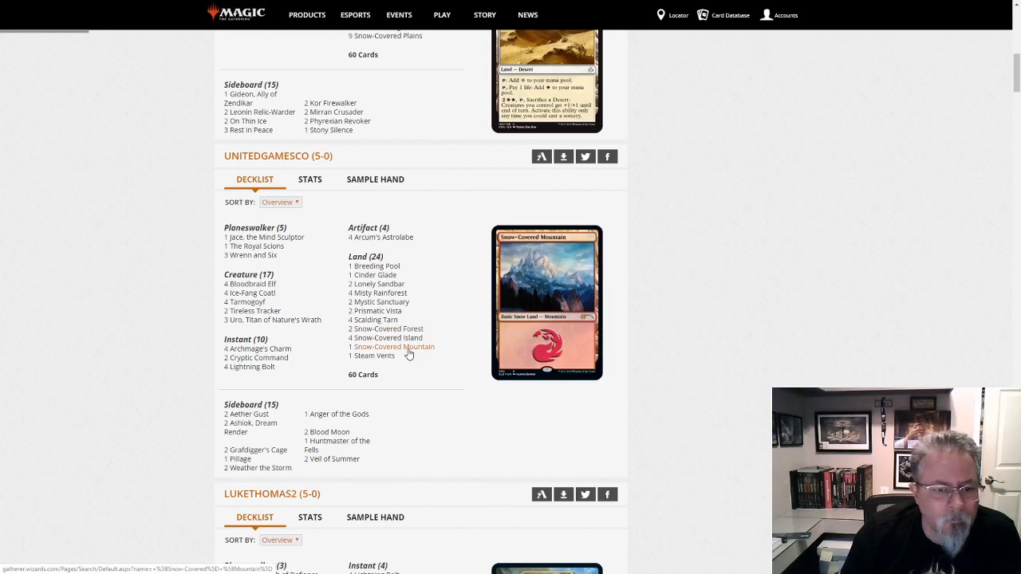
{"action": "mouse_move", "coordinate": [267, 359]}
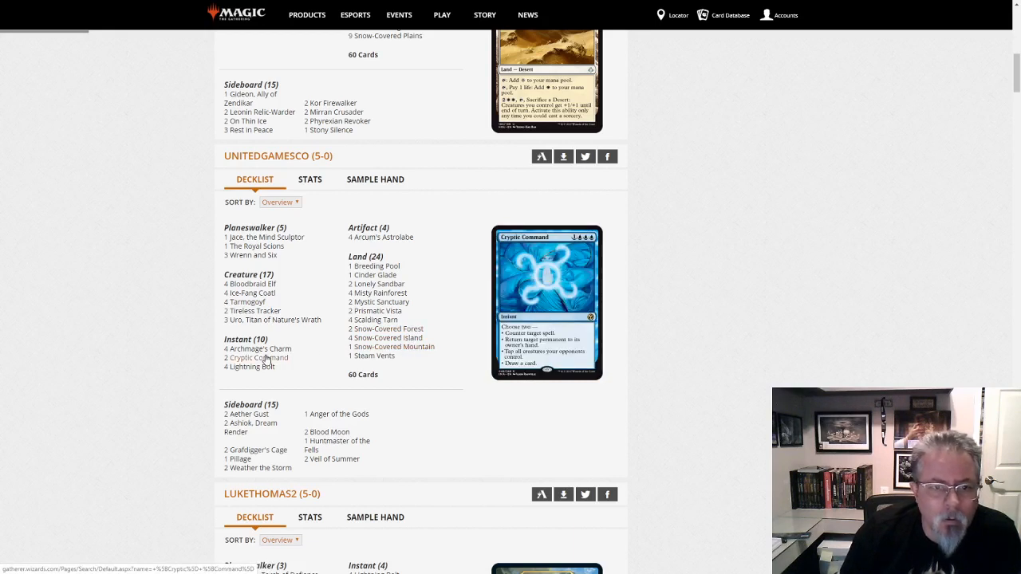
{"action": "mouse_move", "coordinate": [255, 245]}
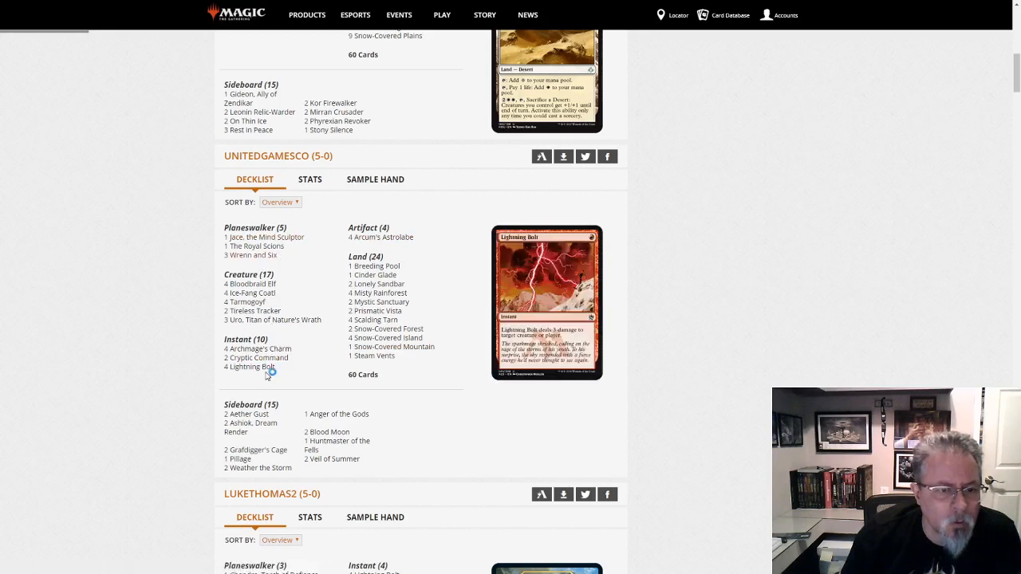
{"action": "mouse_move", "coordinate": [435, 418]}
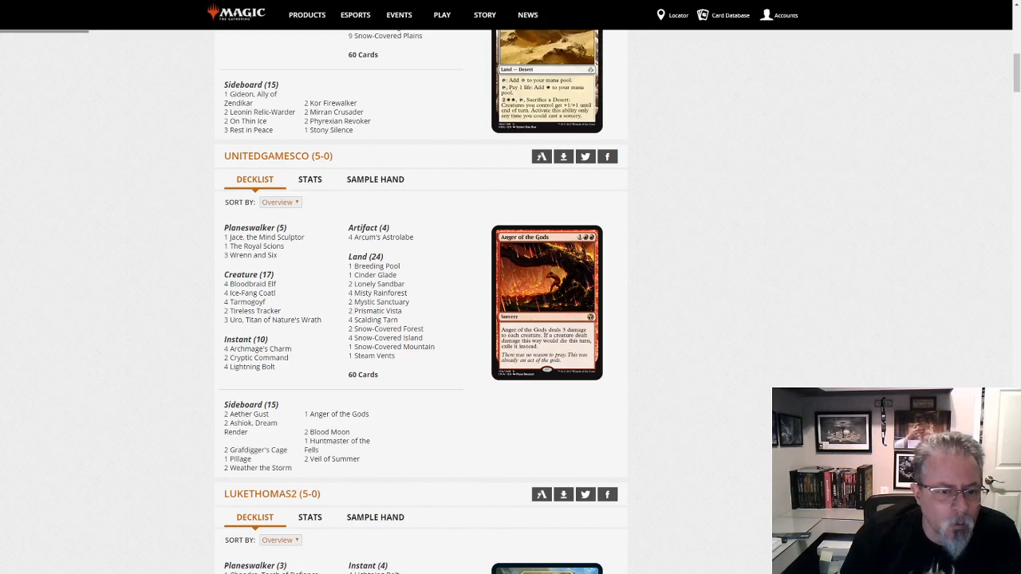
{"action": "mouse_move", "coordinate": [255, 349]}
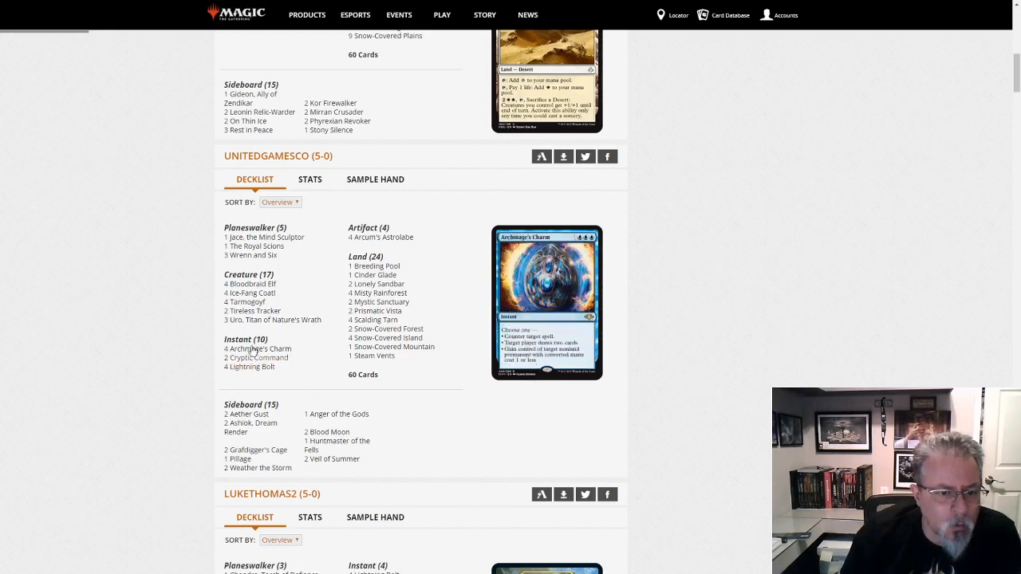
{"action": "mouse_move", "coordinate": [261, 467]}
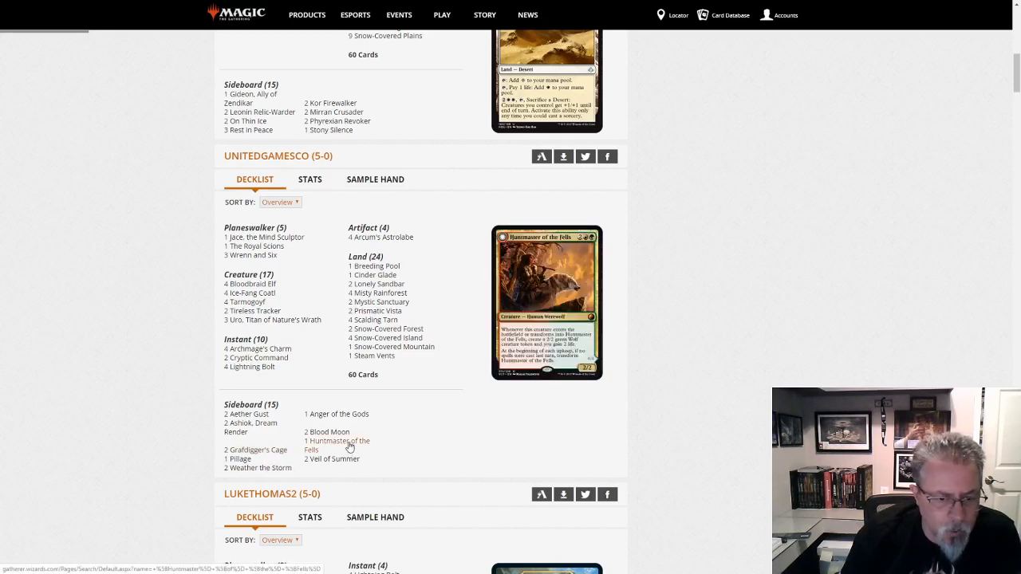
{"action": "mouse_move", "coordinate": [414, 445]}
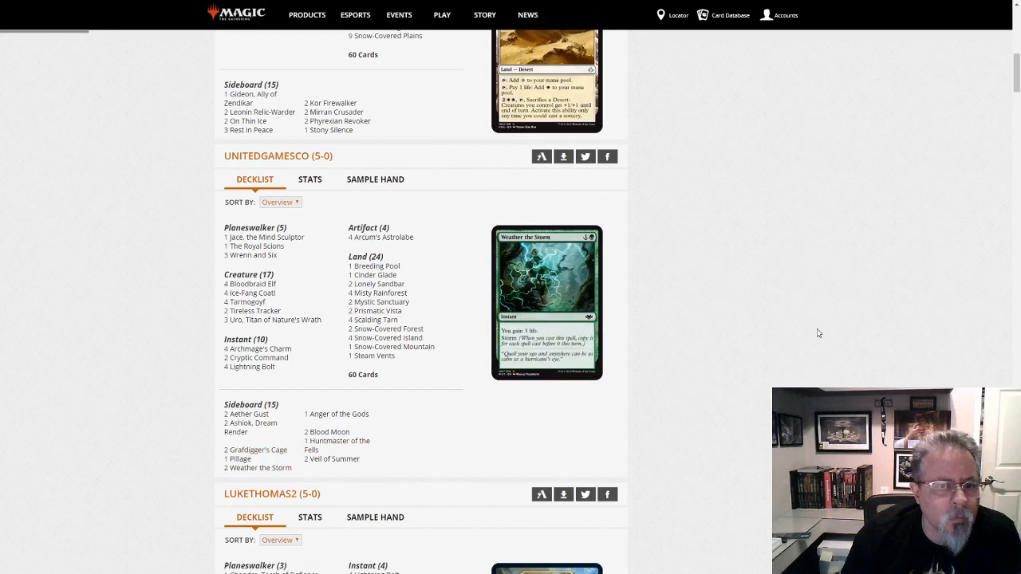
{"action": "scroll", "scroll_direction": "down", "scroll_amount": 3}
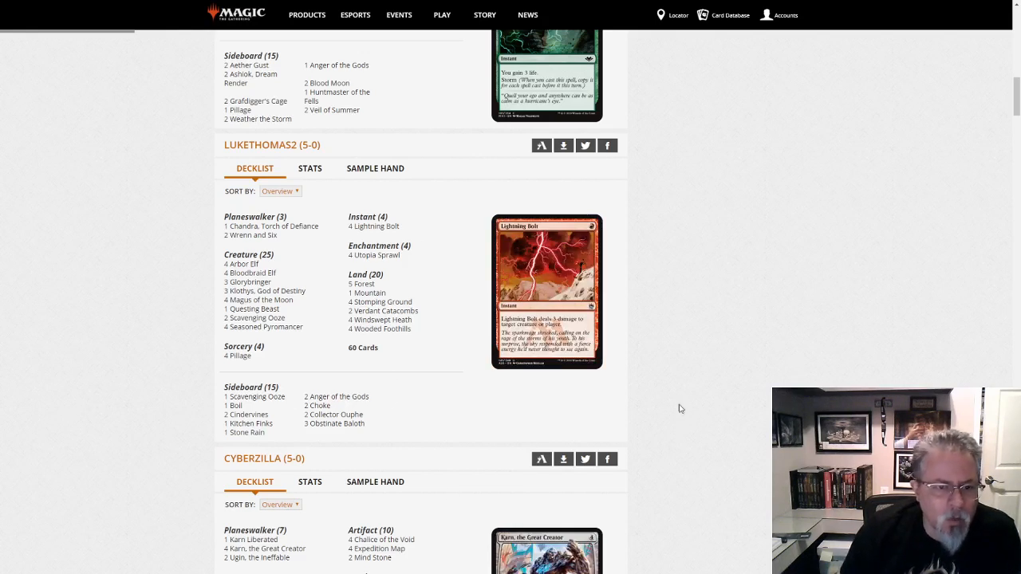
{"action": "mouse_move", "coordinate": [716, 397]}
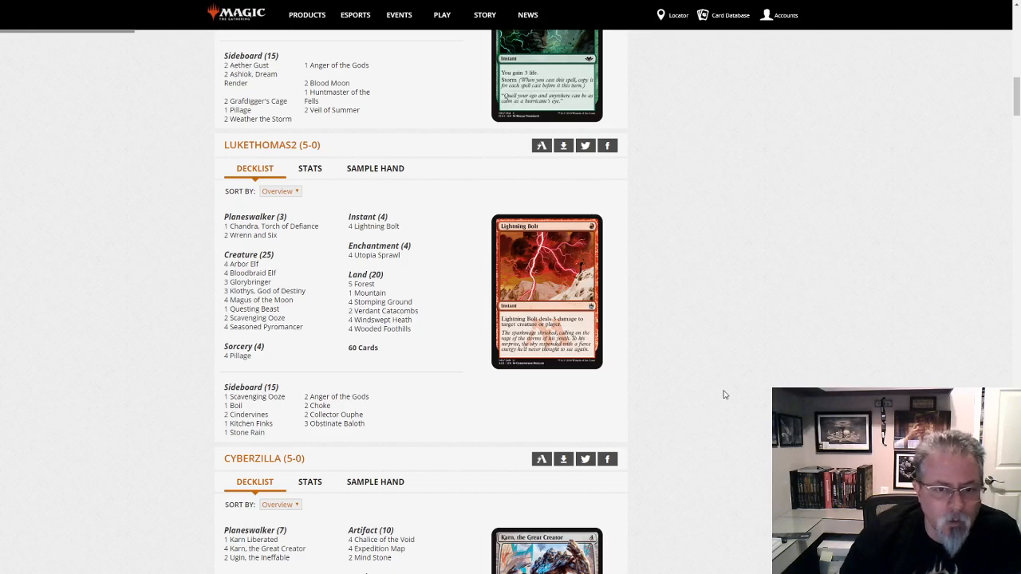
{"action": "scroll", "scroll_direction": "down", "scroll_amount": 3}
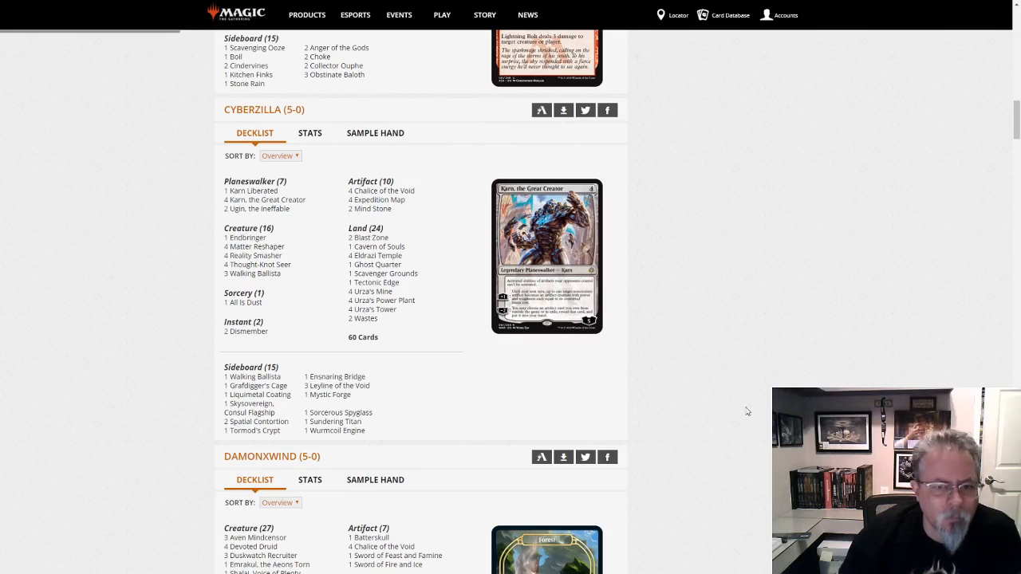
{"action": "scroll", "scroll_direction": "down", "scroll_amount": 3}
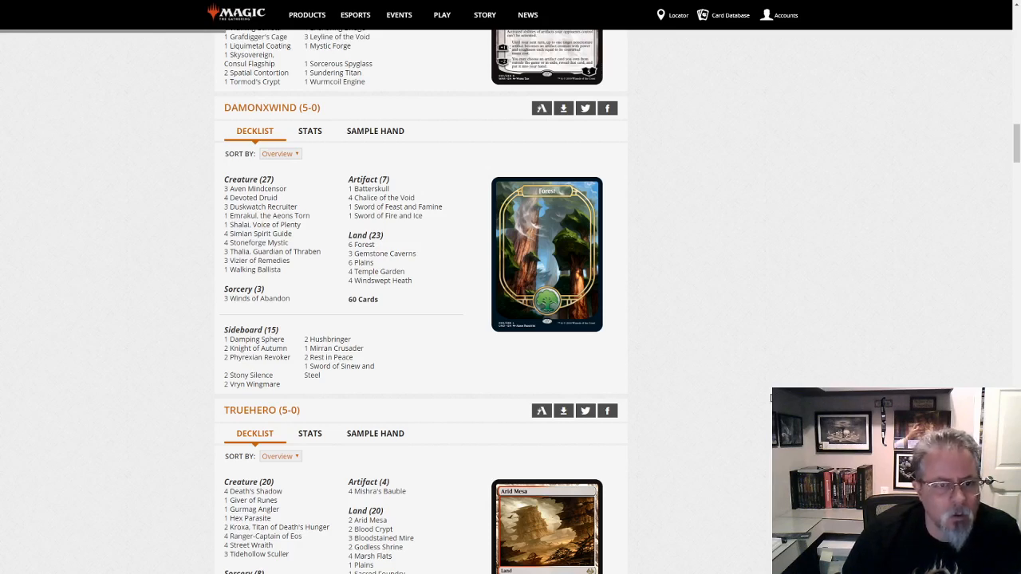
{"action": "mouse_move", "coordinate": [272, 251]}
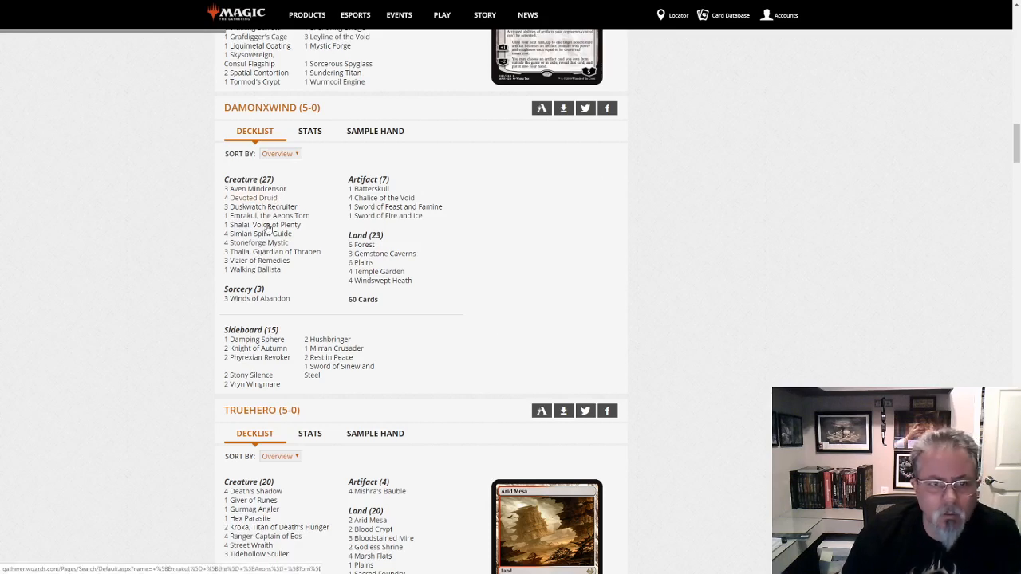
{"action": "mouse_move", "coordinate": [261, 226]}
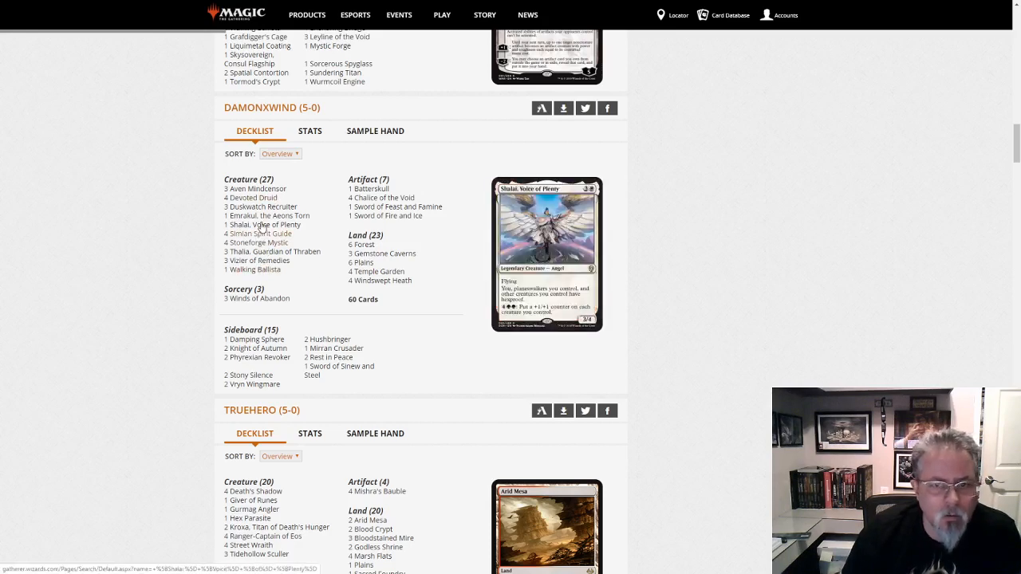
{"action": "mouse_move", "coordinate": [268, 215]}
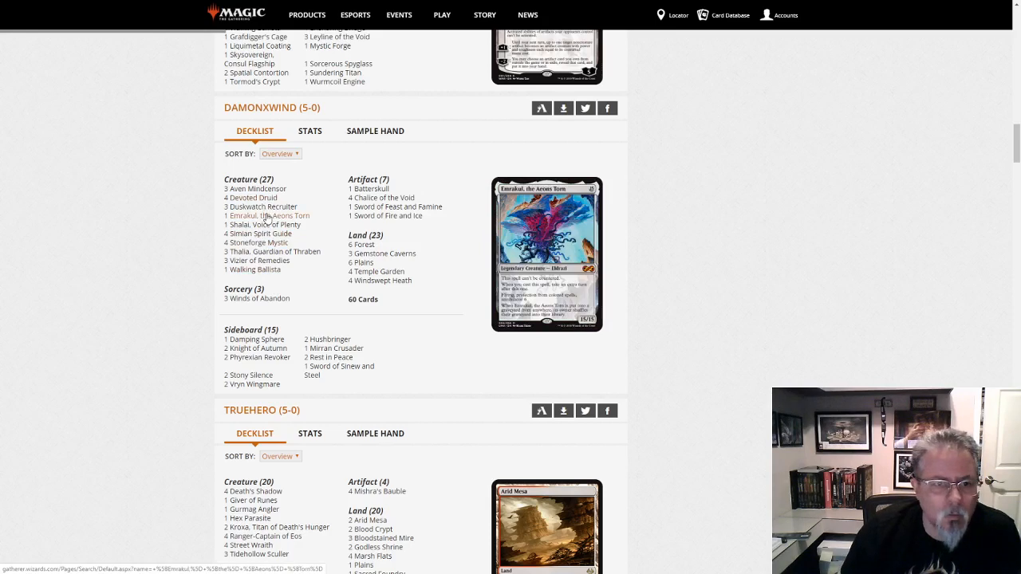
{"action": "mouse_move", "coordinate": [258, 201]}
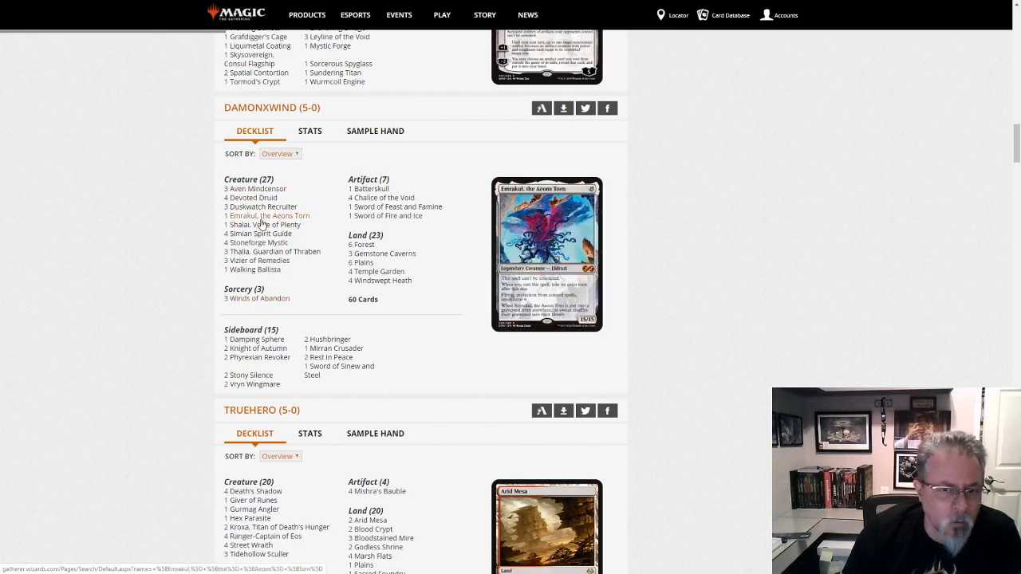
{"action": "mouse_move", "coordinate": [260, 207]}
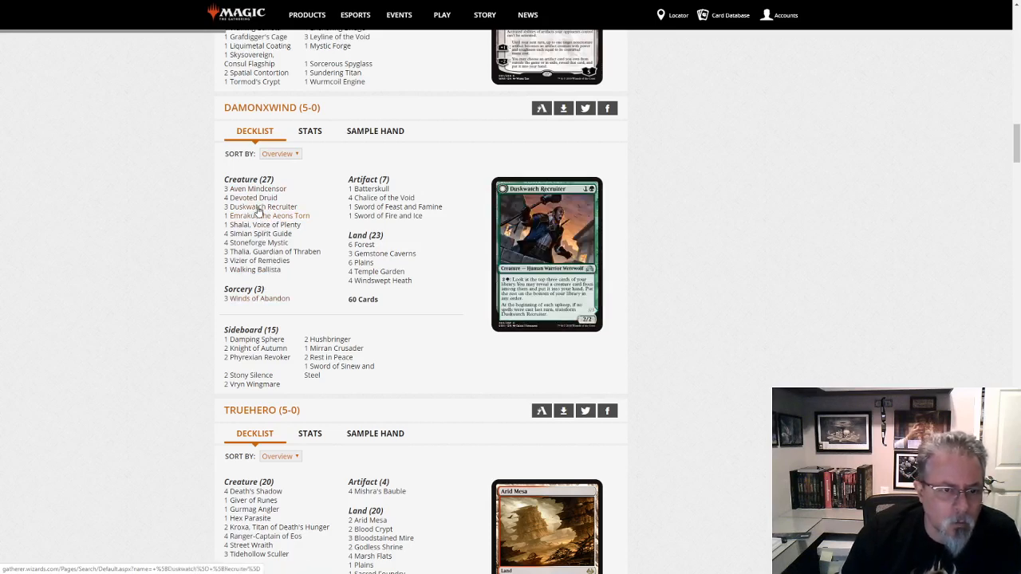
{"action": "mouse_move", "coordinate": [251, 274]}
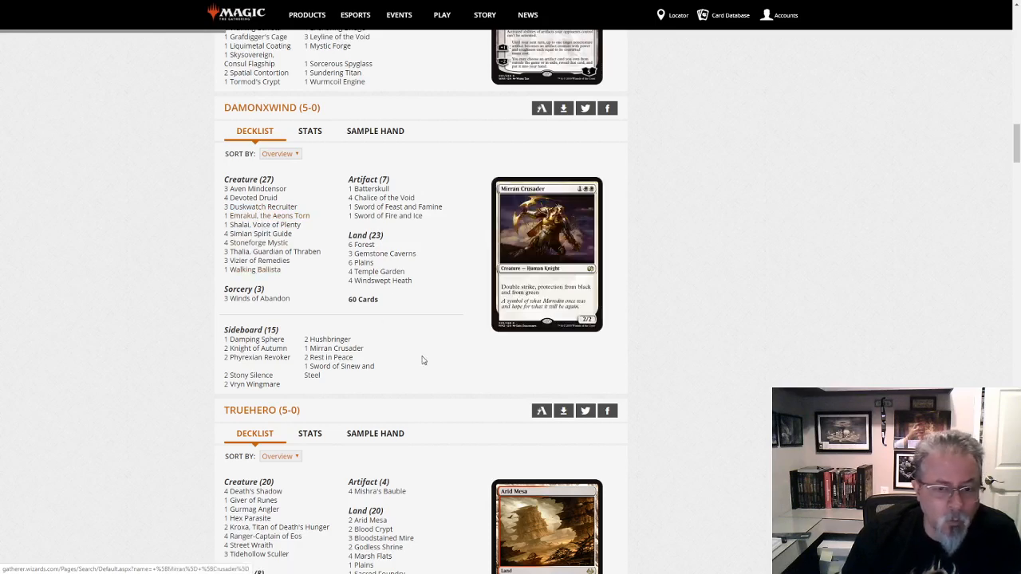
{"action": "mouse_move", "coordinate": [721, 337]}
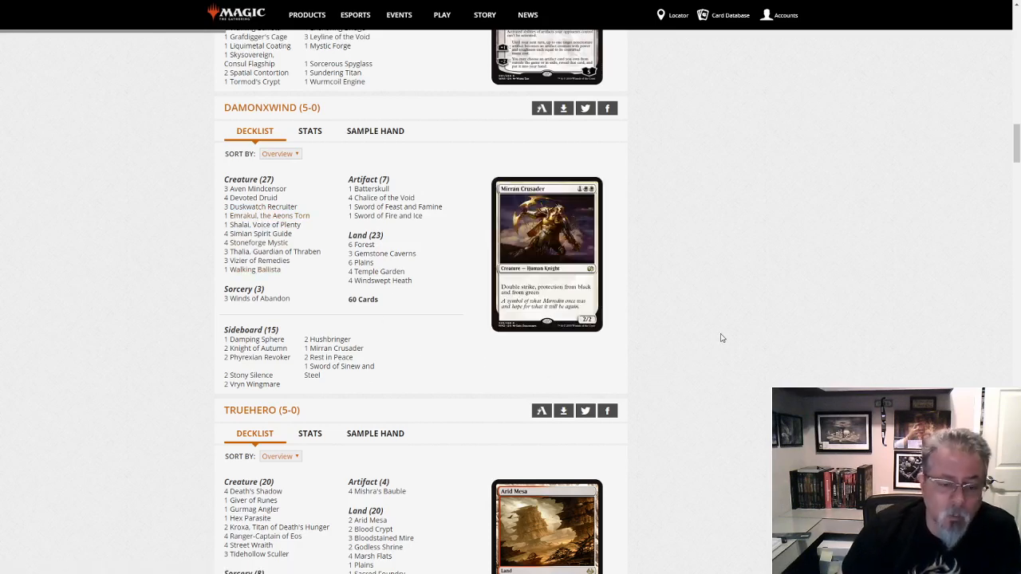
{"action": "scroll", "scroll_direction": "down", "scroll_amount": 3}
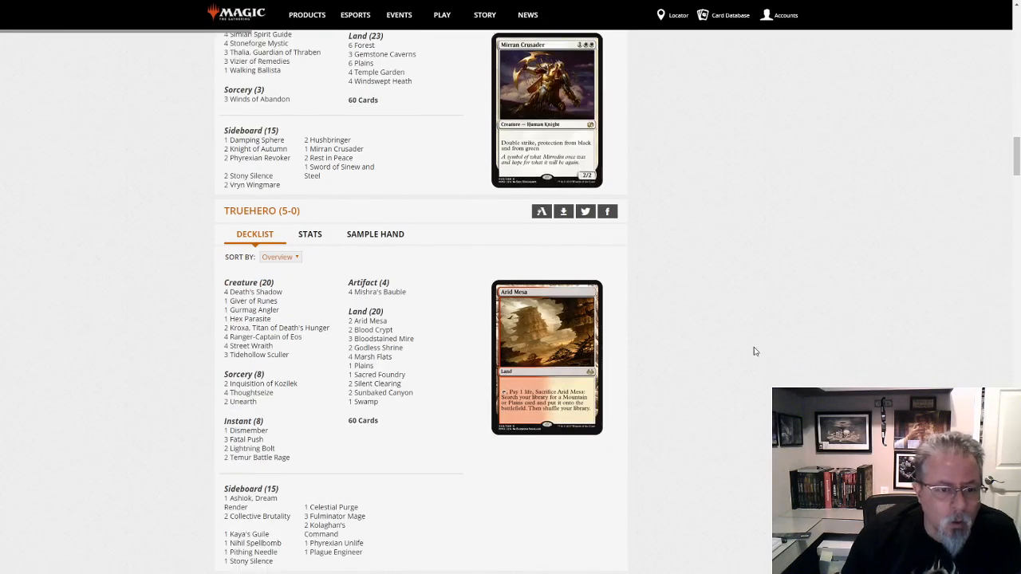
{"action": "scroll", "scroll_direction": "down", "scroll_amount": 3}
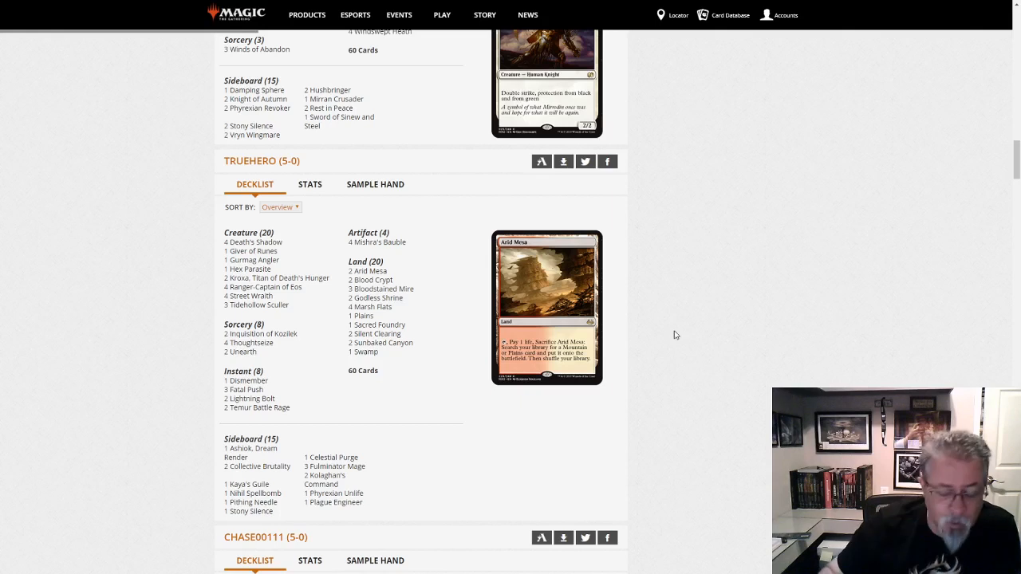
{"action": "mouse_move", "coordinate": [722, 371]}
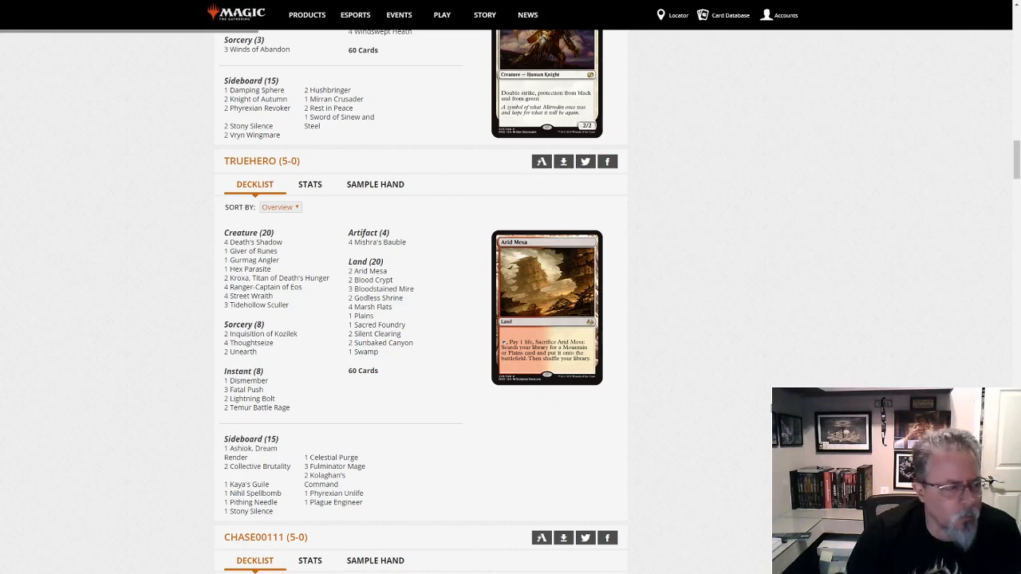
{"action": "mouse_move", "coordinate": [751, 379]}
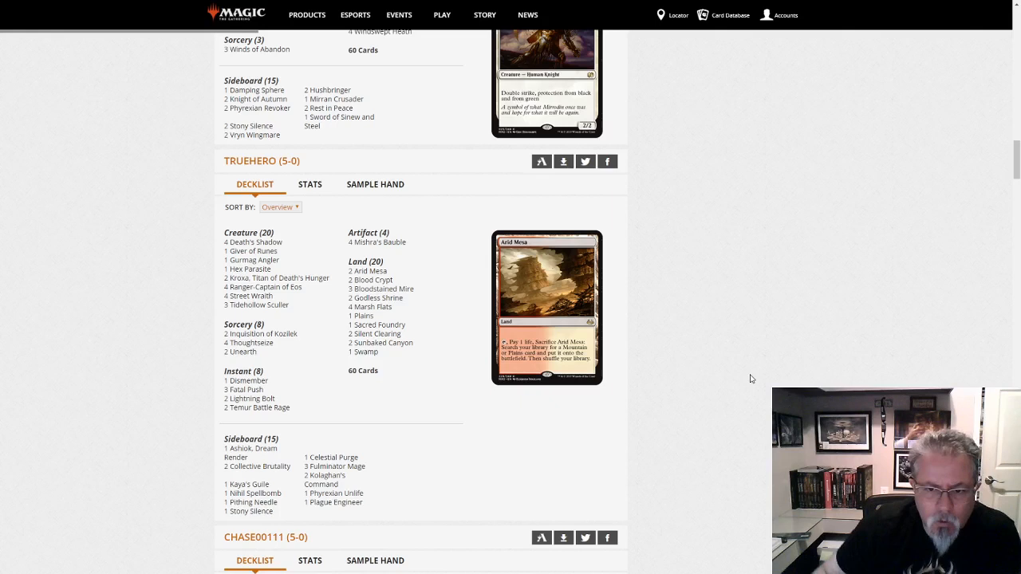
{"action": "scroll", "scroll_direction": "down", "scroll_amount": 3}
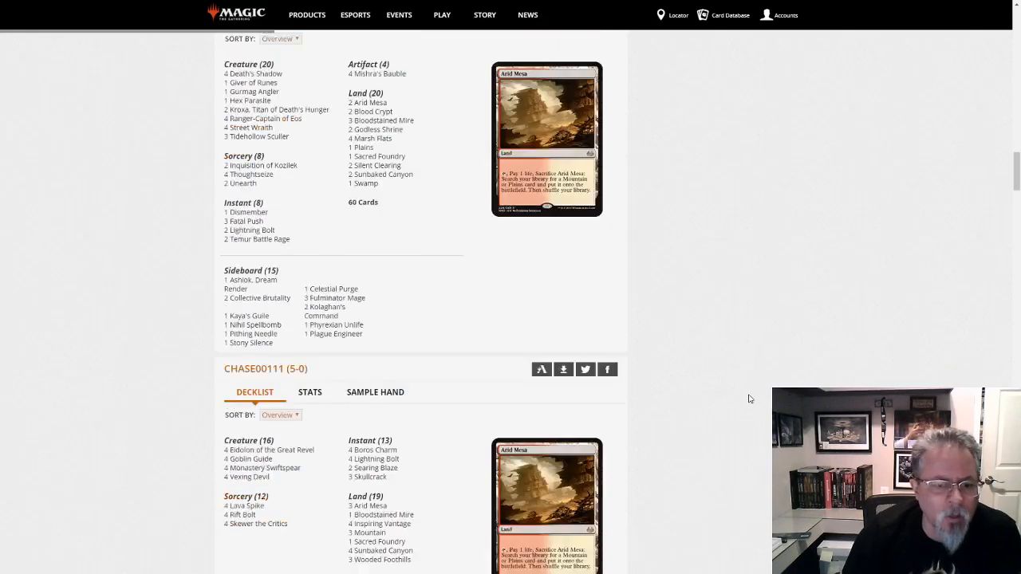
{"action": "scroll", "scroll_direction": "down", "scroll_amount": 3}
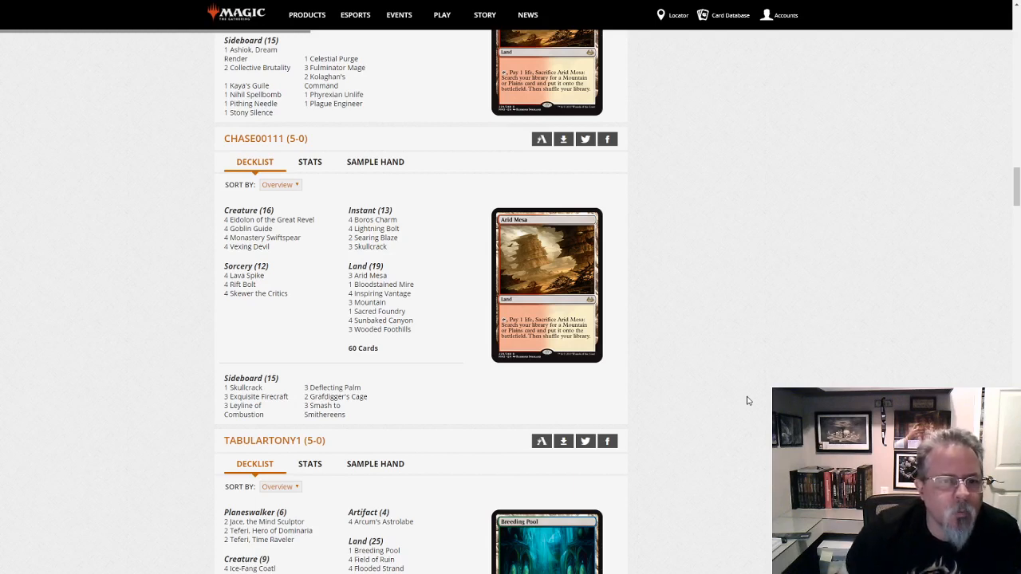
{"action": "mouse_move", "coordinate": [744, 296]}
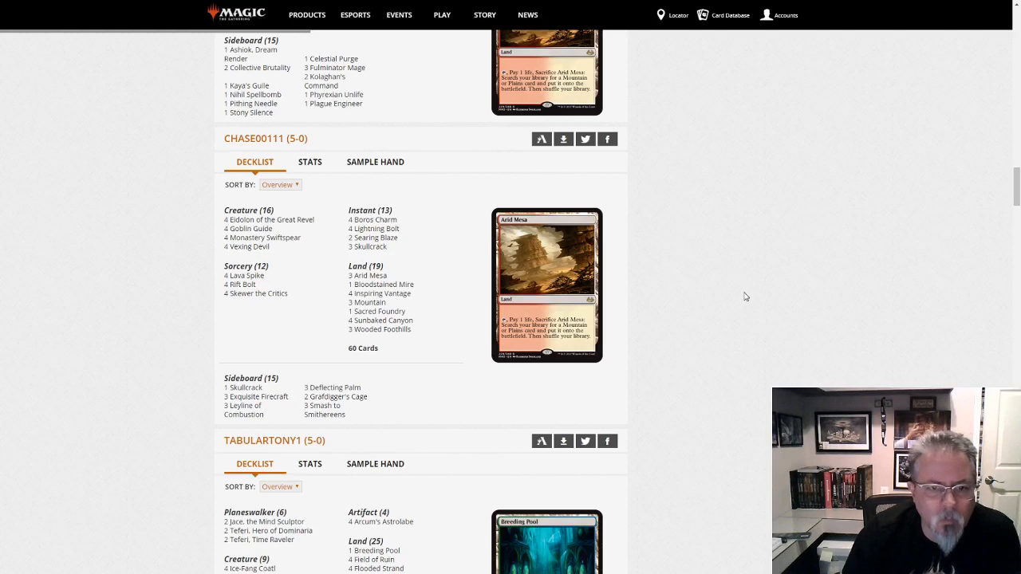
{"action": "mouse_move", "coordinate": [780, 319]}
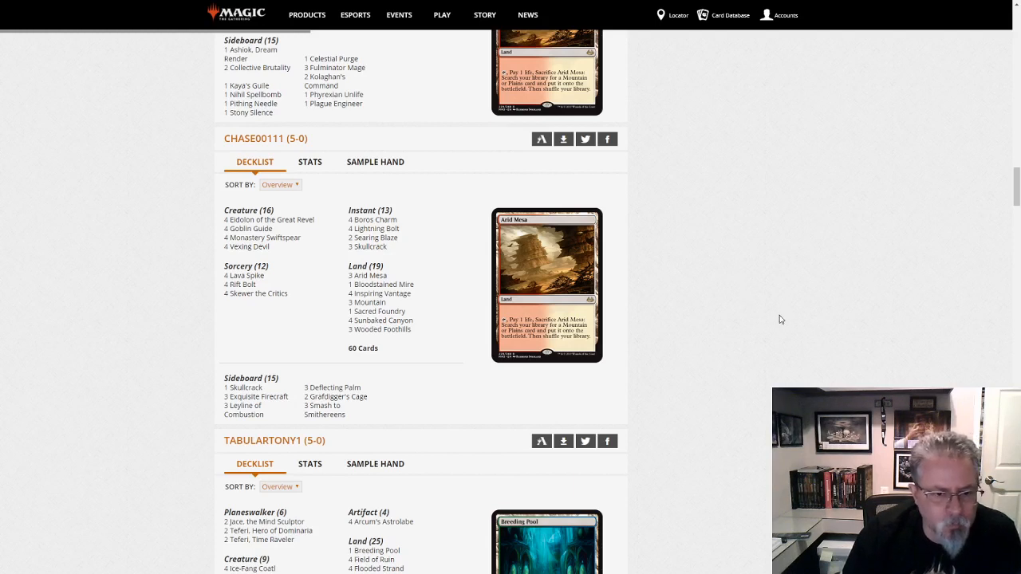
{"action": "scroll", "scroll_direction": "down", "scroll_amount": 3}
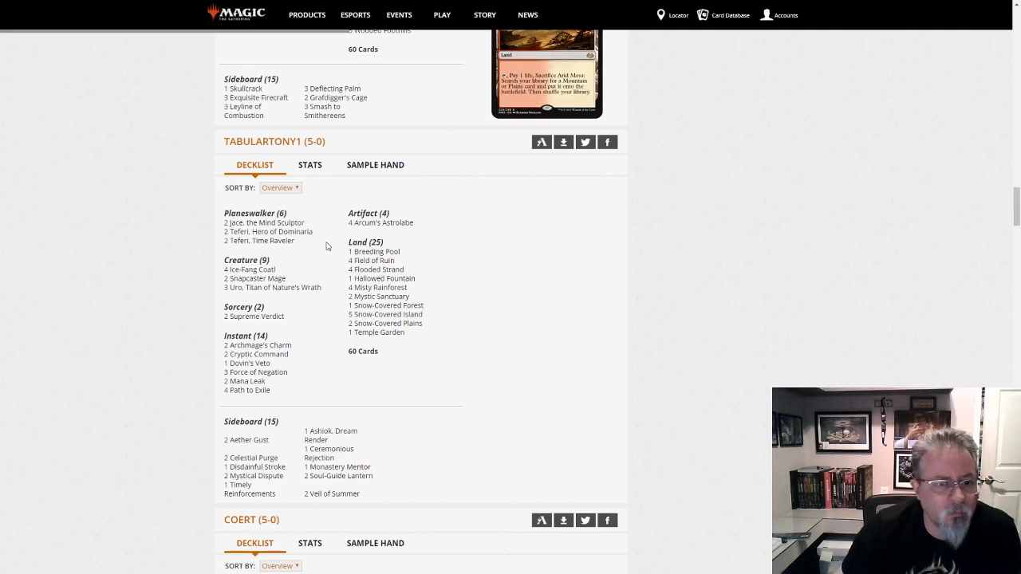
{"action": "mouse_move", "coordinate": [259, 240]}
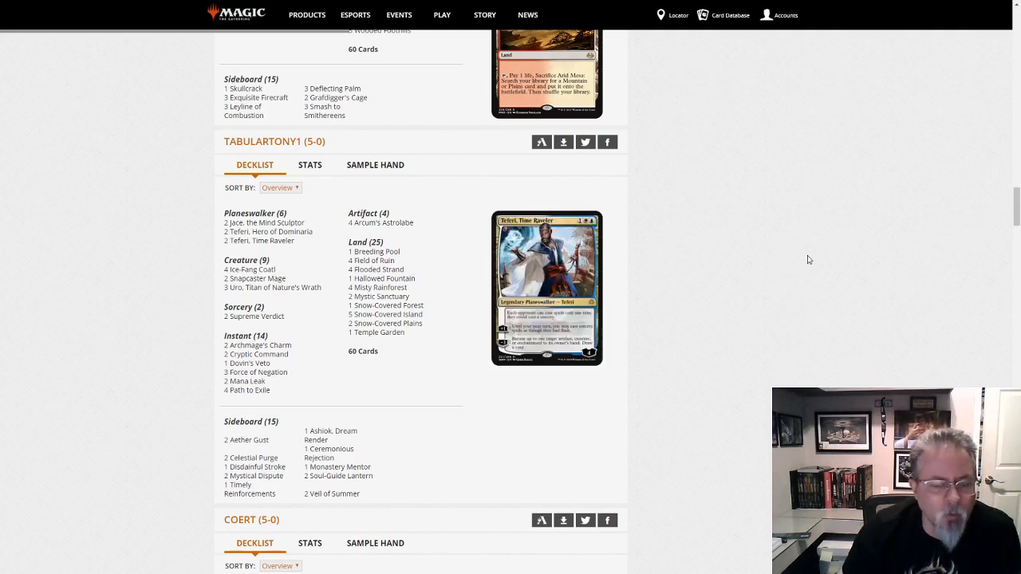
{"action": "scroll", "scroll_direction": "down", "scroll_amount": 3}
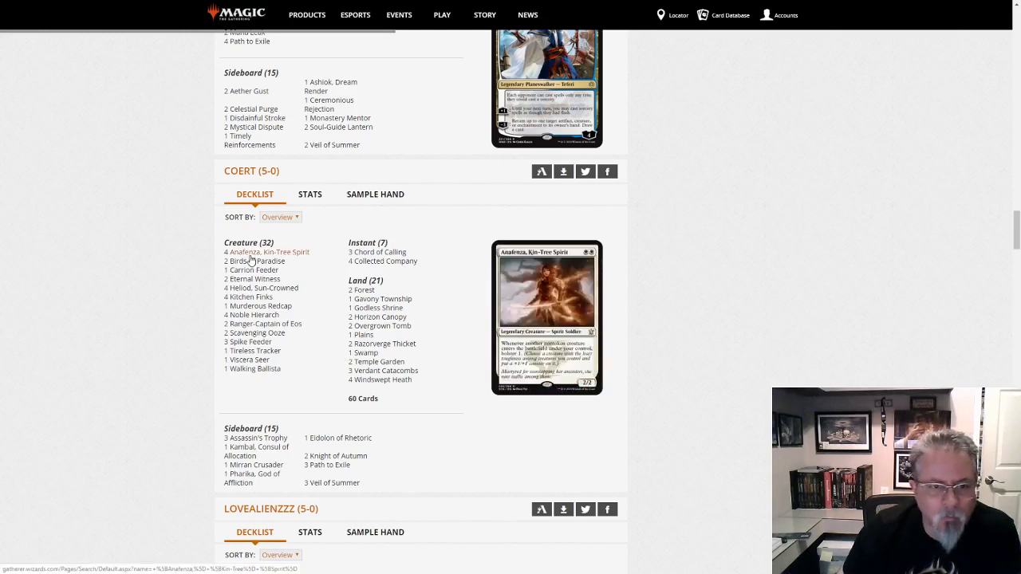
{"action": "mouse_move", "coordinate": [254, 279]}
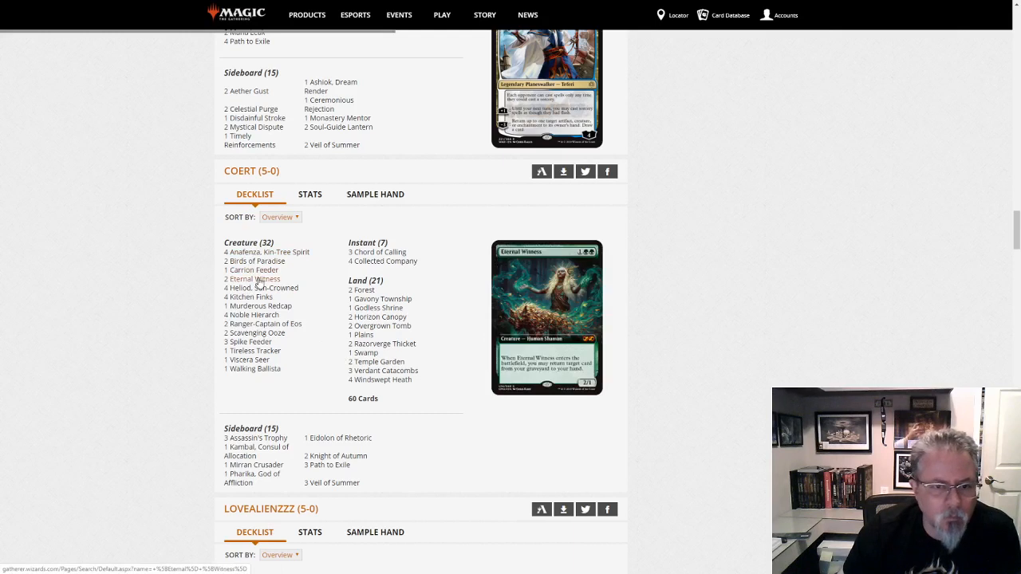
{"action": "mouse_move", "coordinate": [250, 343]}
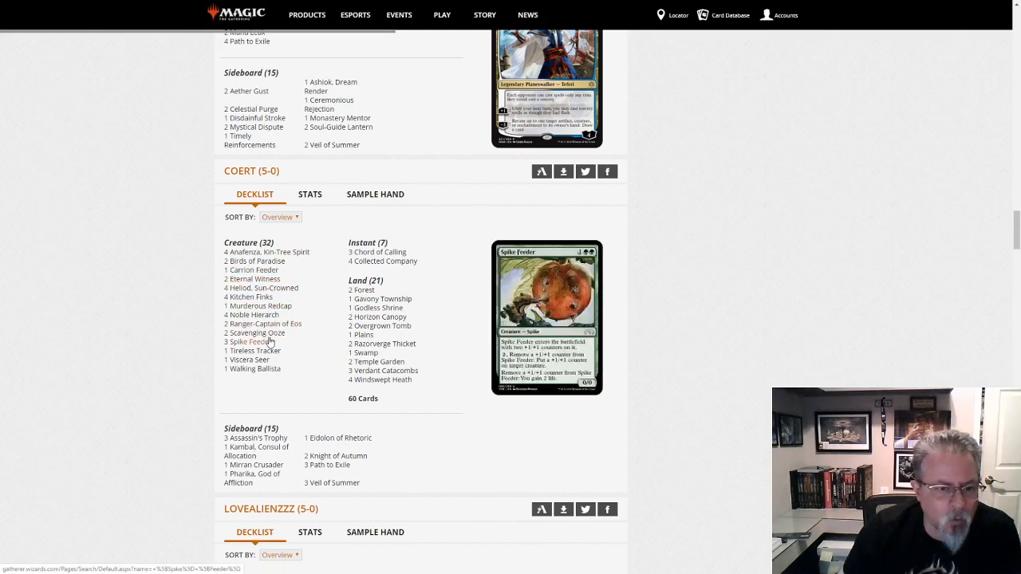
{"action": "mouse_move", "coordinate": [254, 350]}
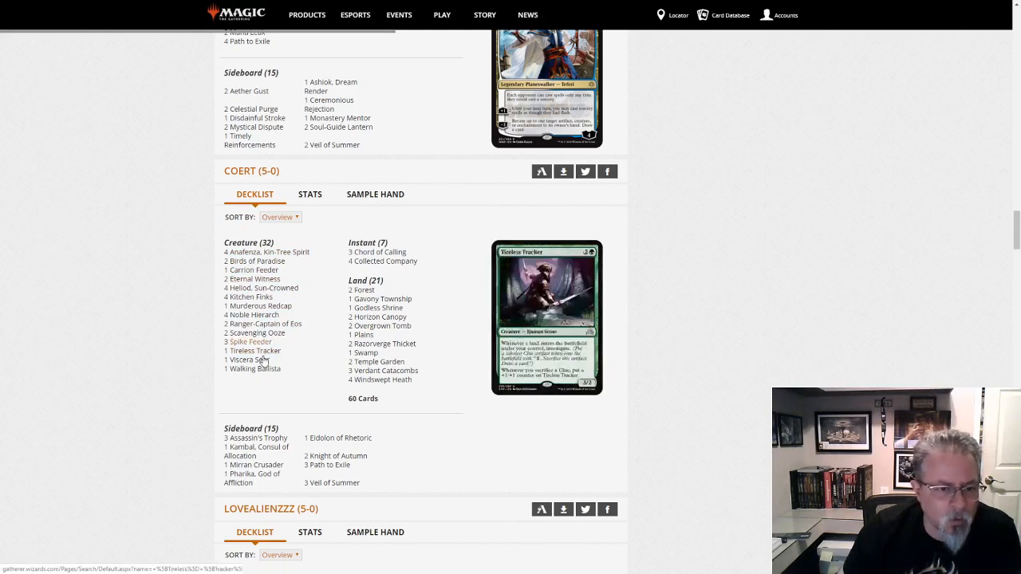
{"action": "mouse_move", "coordinate": [249, 360]}
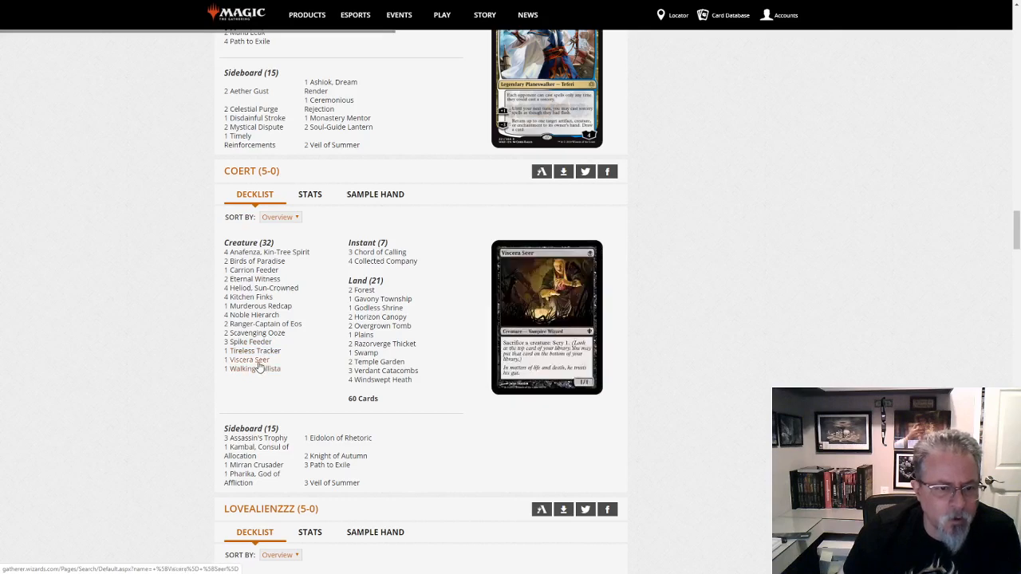
{"action": "mouse_move", "coordinate": [260, 306]}
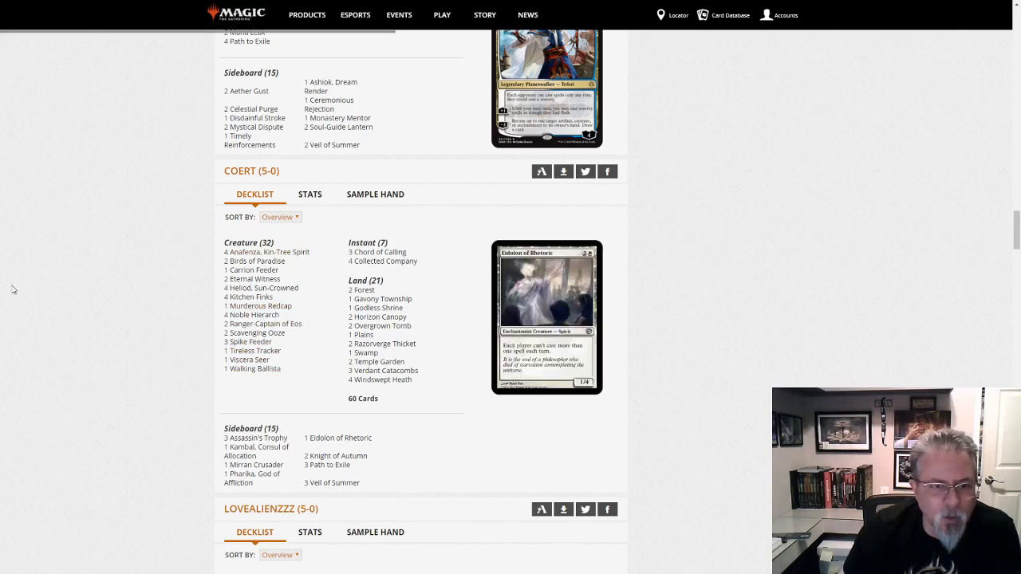
{"action": "mouse_move", "coordinate": [714, 348]}
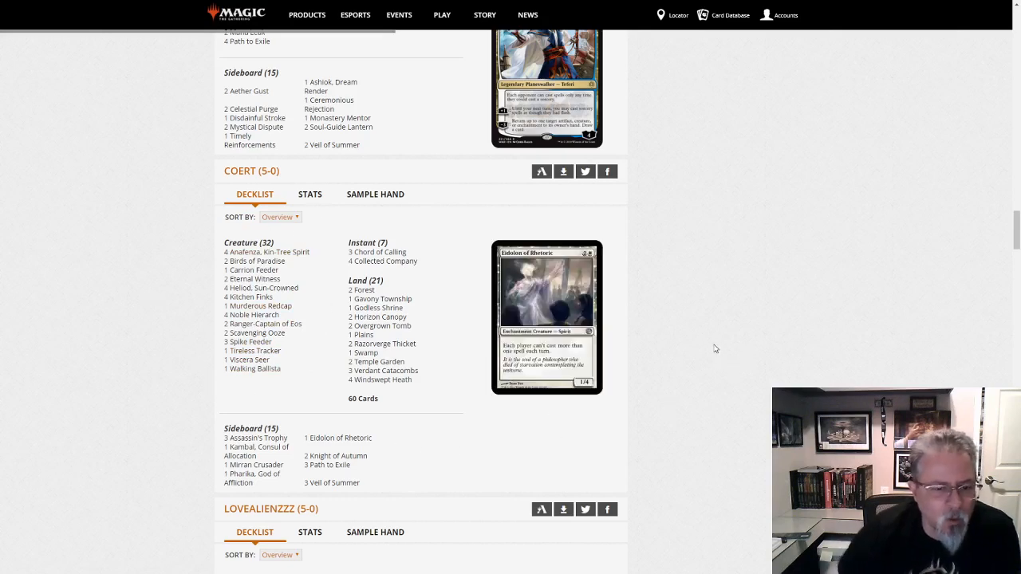
{"action": "scroll", "scroll_direction": "down", "scroll_amount": 3}
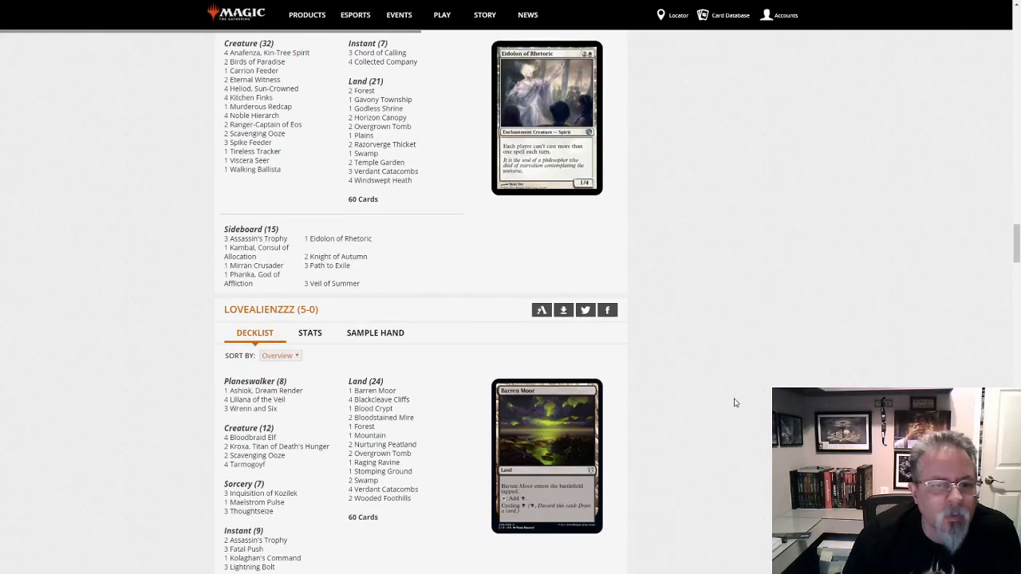
{"action": "scroll", "scroll_direction": "down", "scroll_amount": 3}
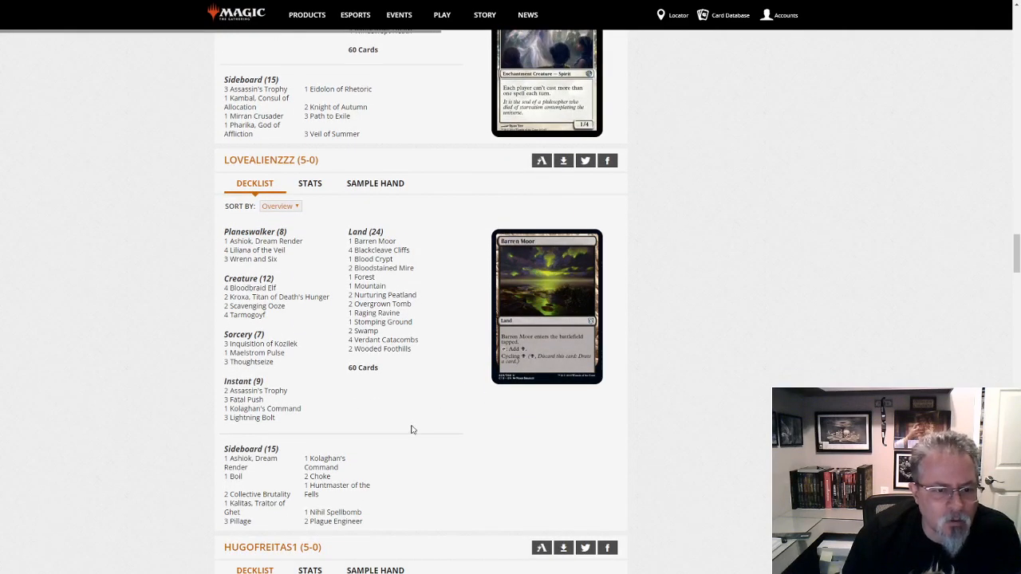
{"action": "mouse_move", "coordinate": [387, 444]}
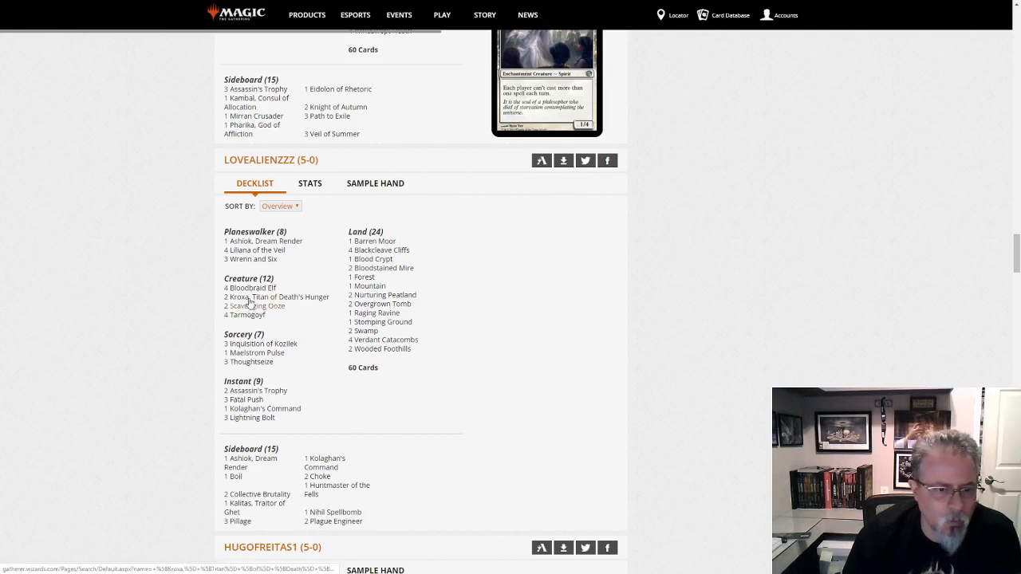
{"action": "mouse_move", "coordinate": [263, 241]}
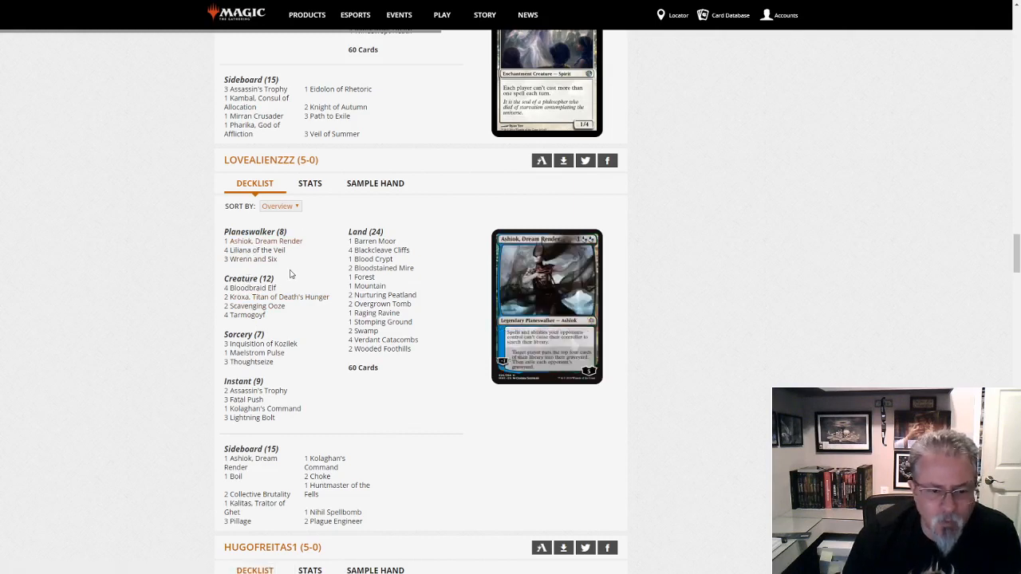
{"action": "mouse_move", "coordinate": [228, 270]}
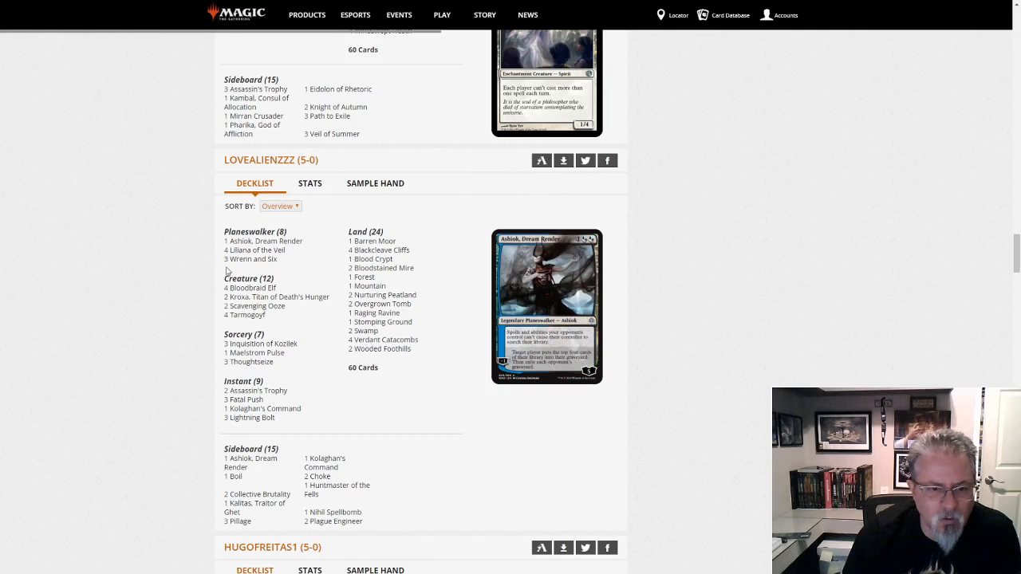
{"action": "mouse_move", "coordinate": [307, 272]}
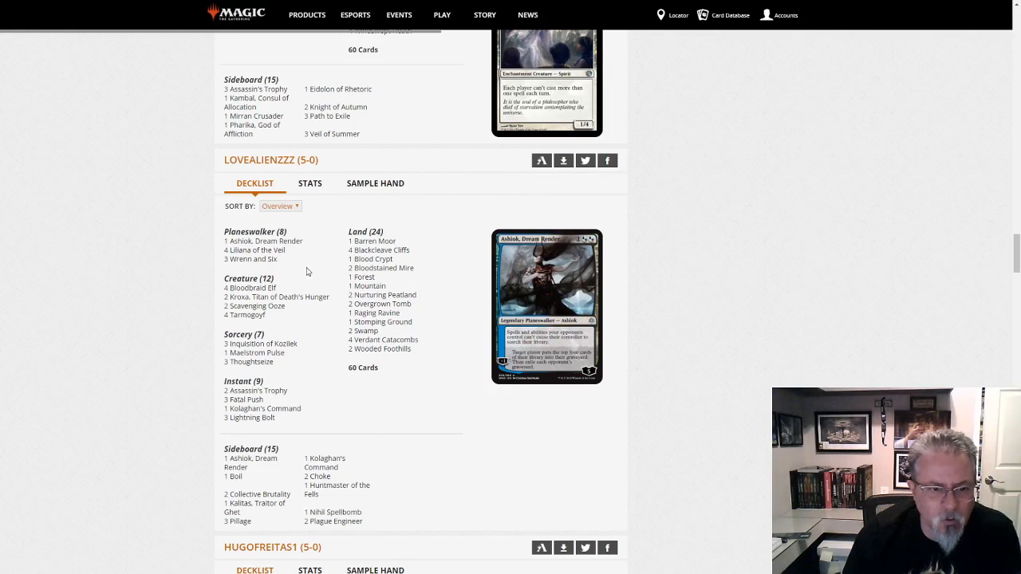
{"action": "mouse_move", "coordinate": [488, 406]}
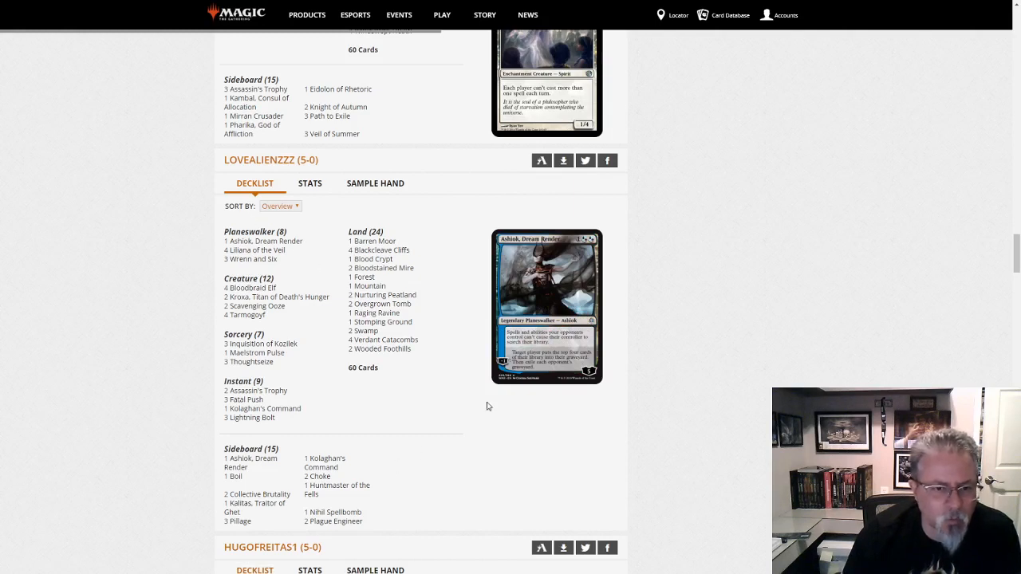
{"action": "mouse_move", "coordinate": [838, 385]}
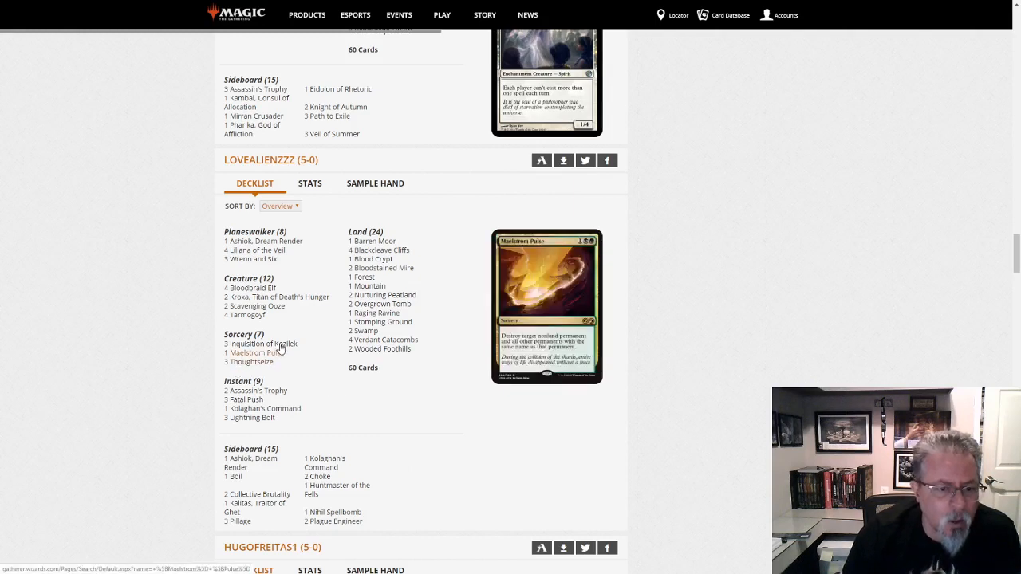
{"action": "mouse_move", "coordinate": [265, 344]}
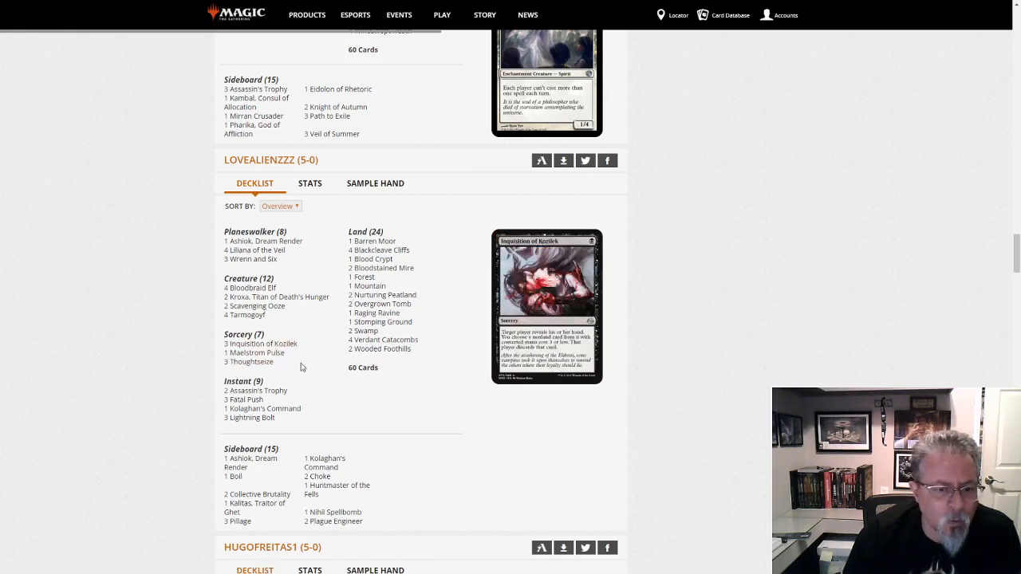
{"action": "mouse_move", "coordinate": [292, 297]}
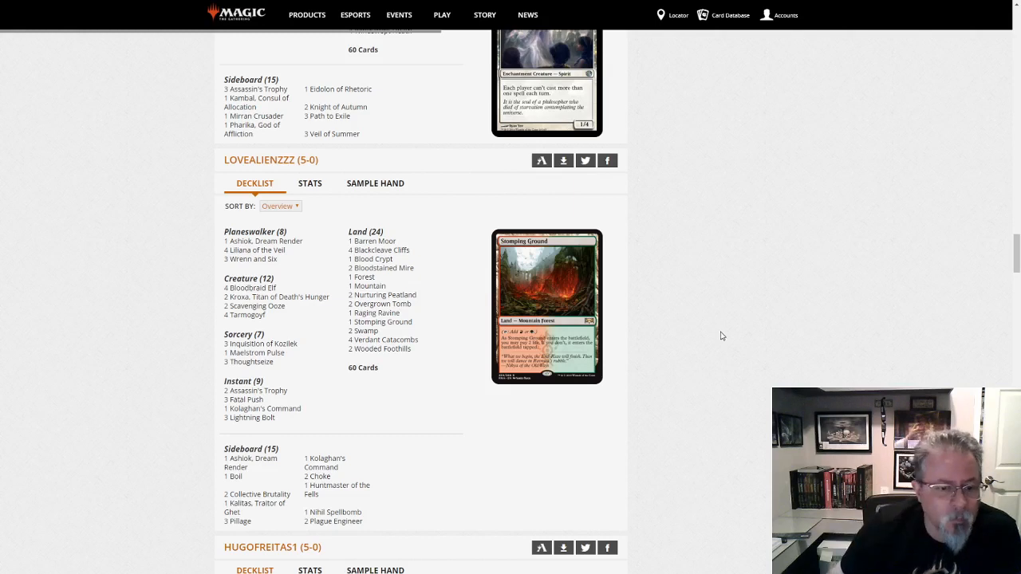
{"action": "mouse_move", "coordinate": [724, 297]}
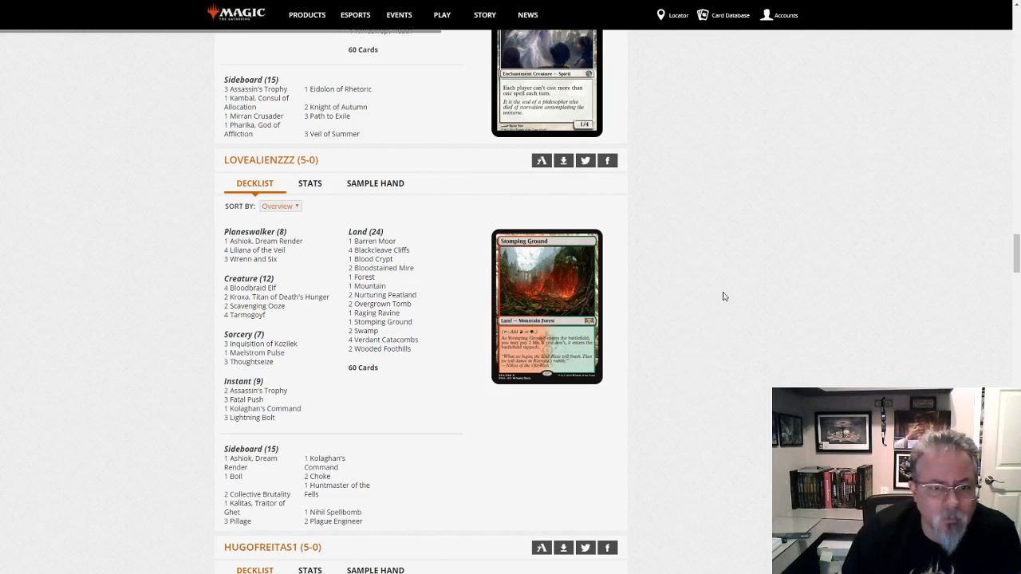
{"action": "mouse_move", "coordinate": [454, 273]}
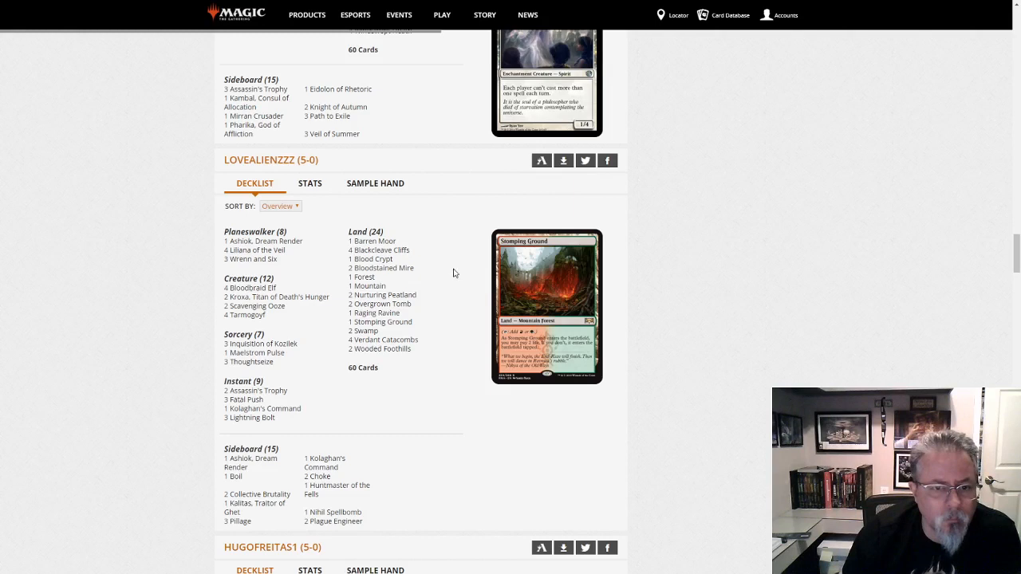
{"action": "scroll", "scroll_direction": "down", "scroll_amount": 3}
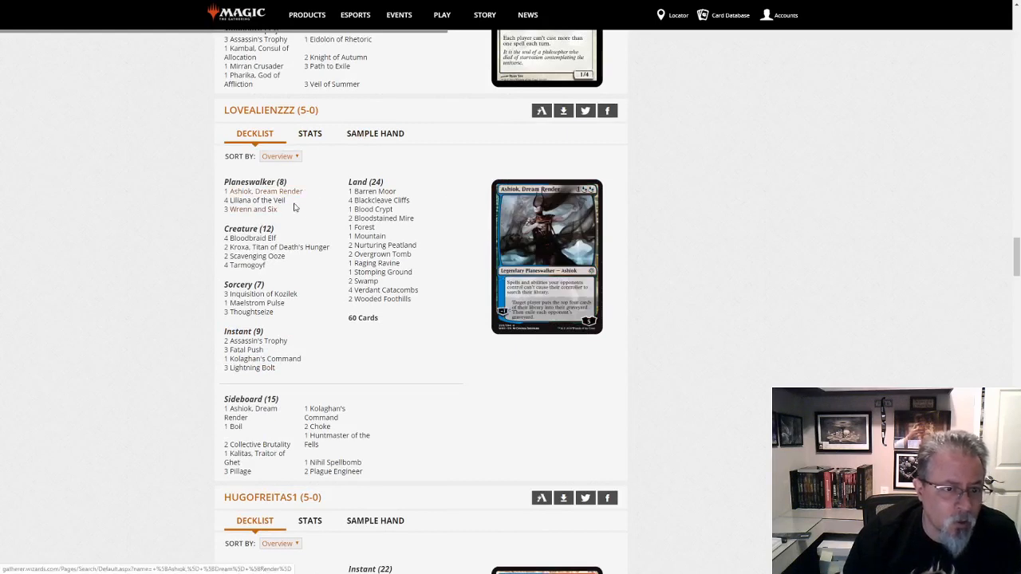
{"action": "mouse_move", "coordinate": [301, 248]}
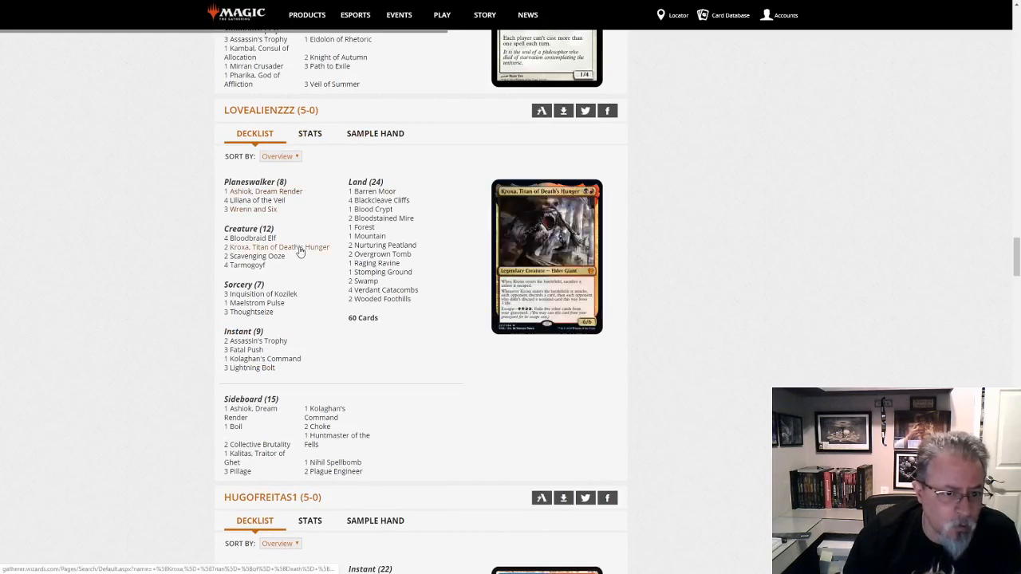
{"action": "mouse_move", "coordinate": [261, 294]}
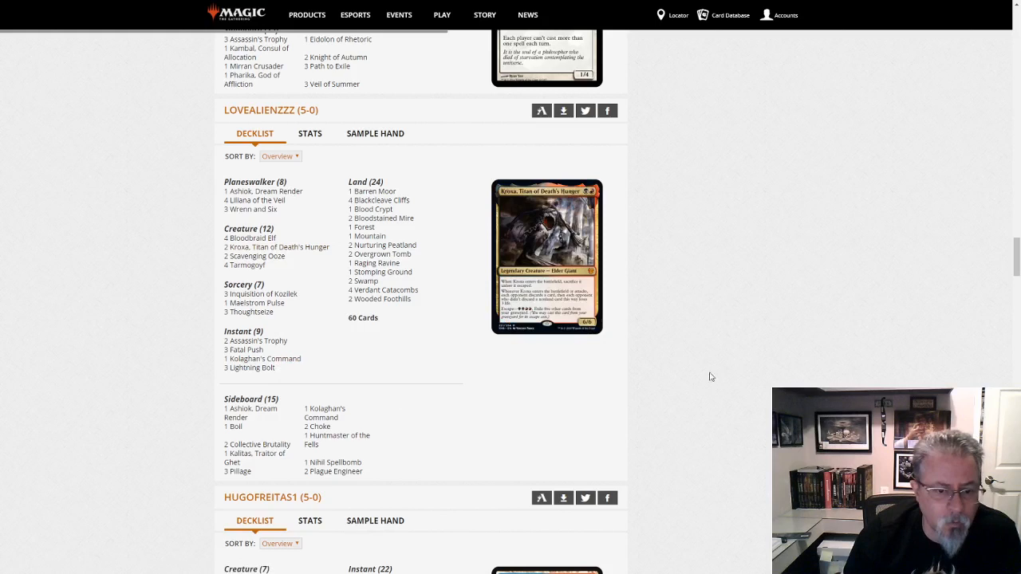
{"action": "scroll", "scroll_direction": "down", "scroll_amount": 3}
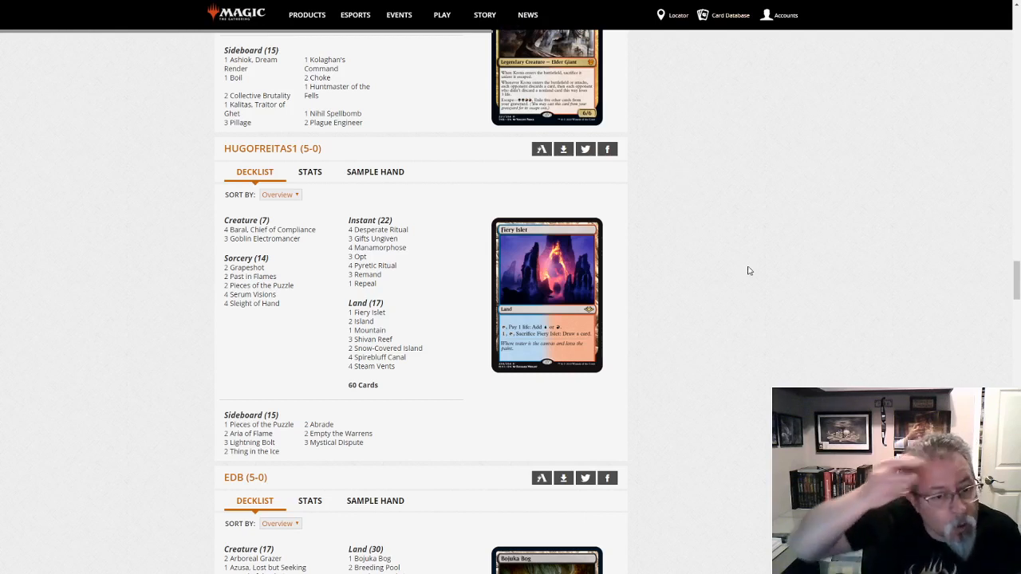
{"action": "scroll", "scroll_direction": "down", "scroll_amount": 3}
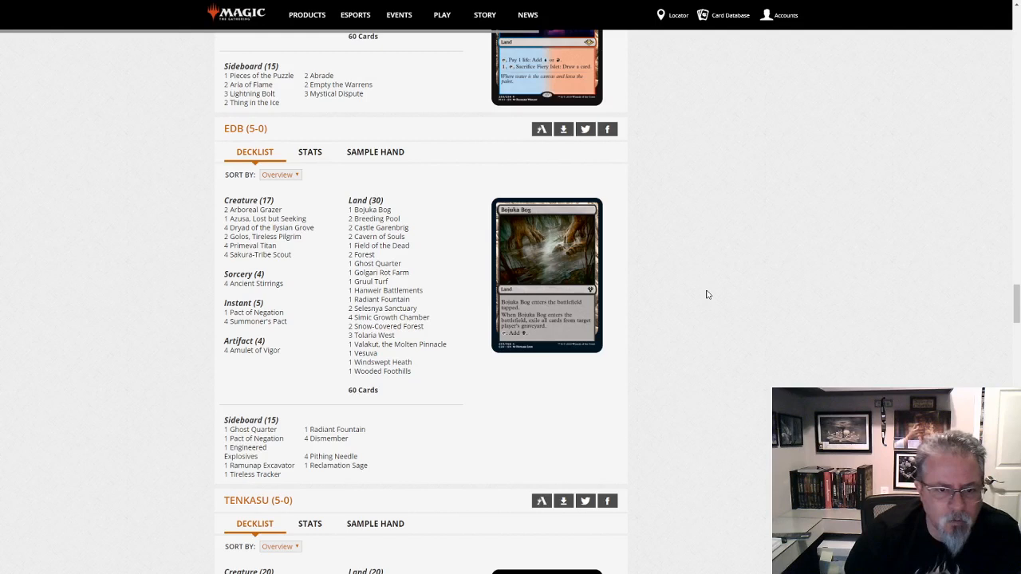
{"action": "mouse_move", "coordinate": [633, 286]}
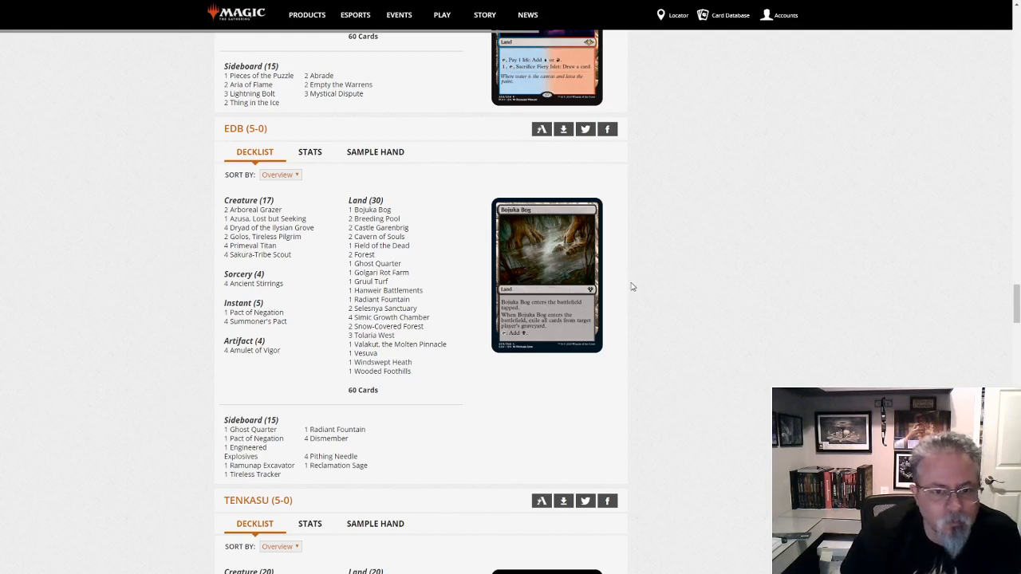
{"action": "scroll", "scroll_direction": "down", "scroll_amount": 3}
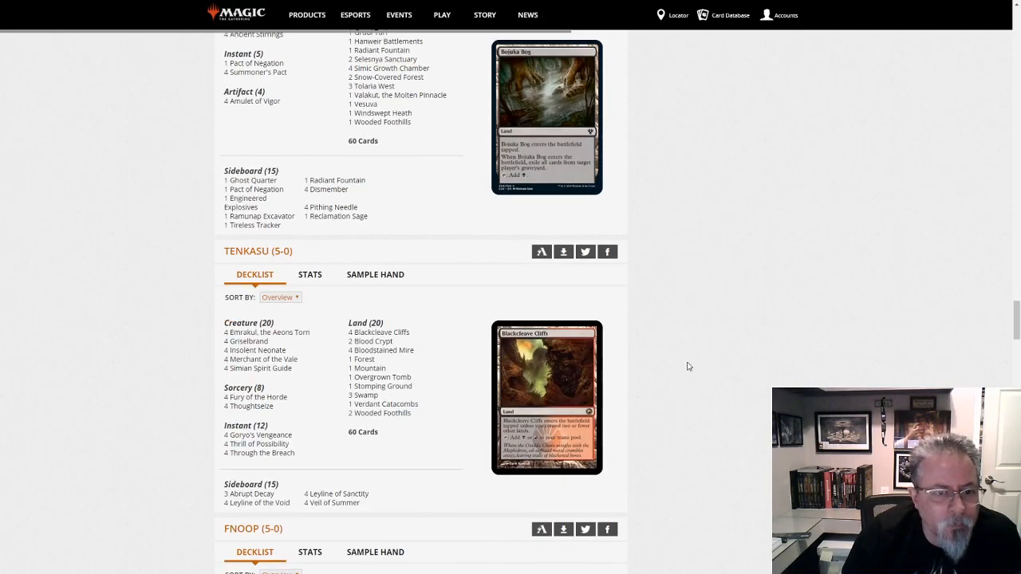
{"action": "scroll", "scroll_direction": "down", "scroll_amount": 3}
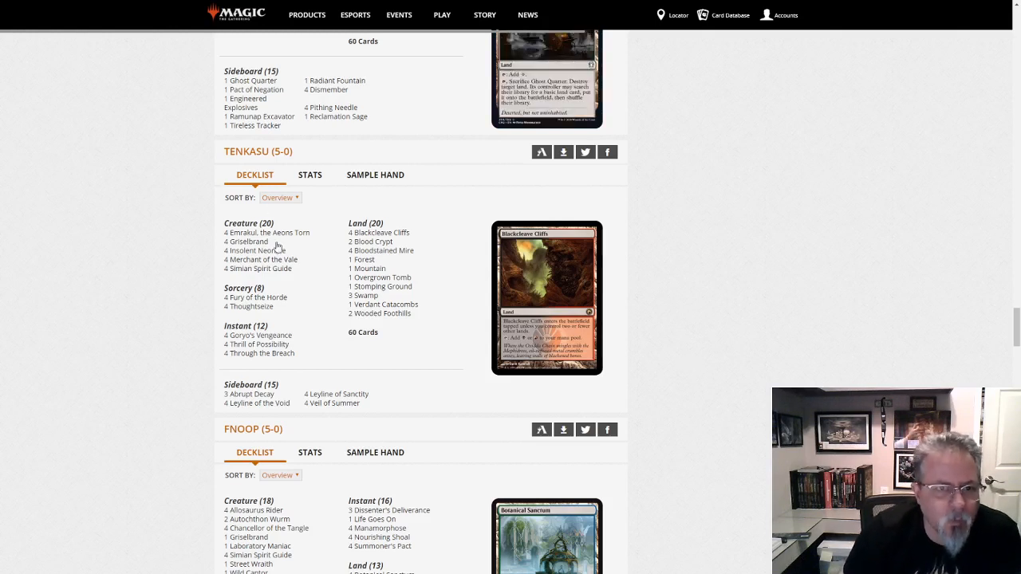
{"action": "mouse_move", "coordinate": [262, 297]}
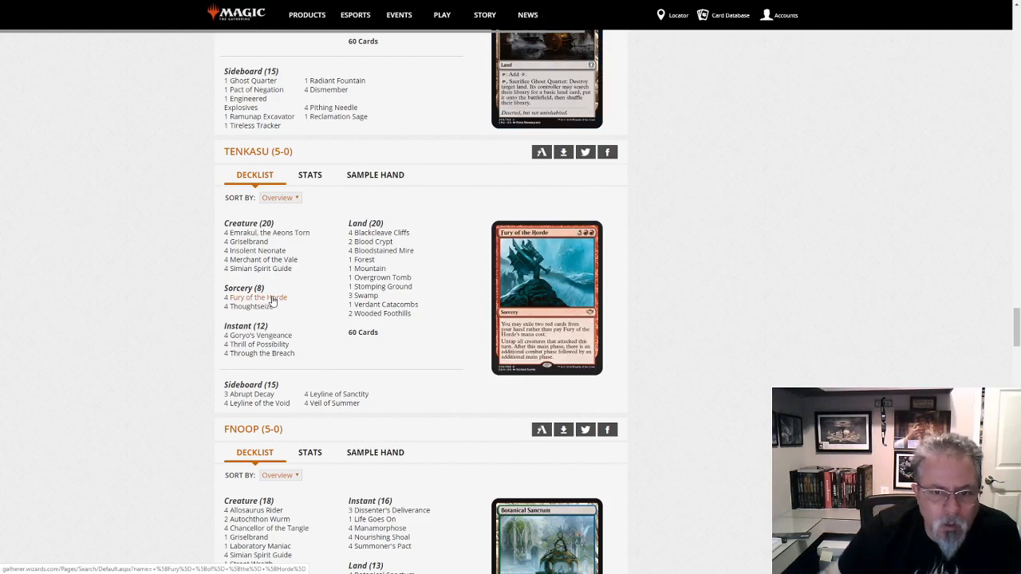
{"action": "scroll", "scroll_direction": "down", "scroll_amount": 3}
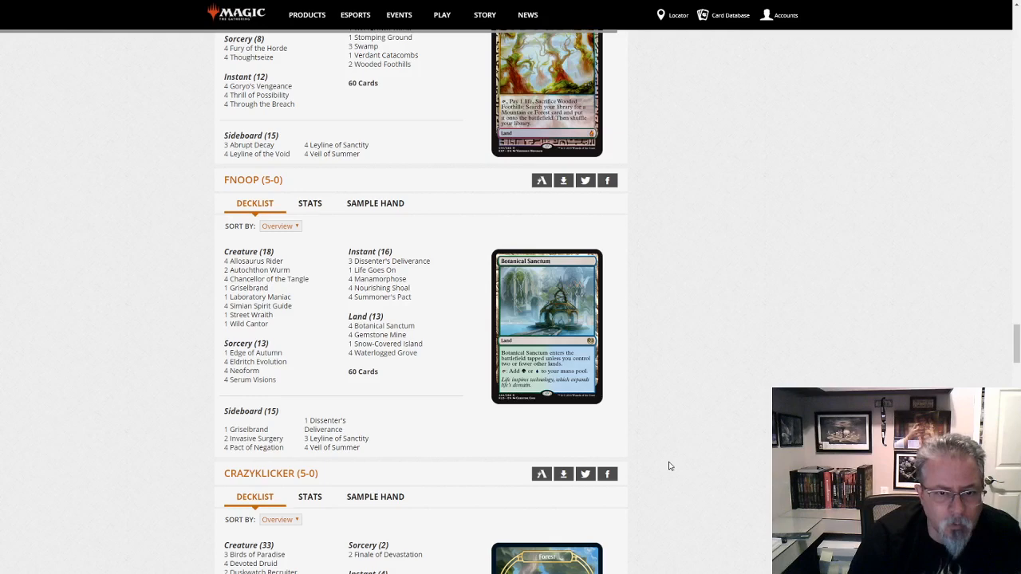
{"action": "mouse_move", "coordinate": [726, 306]}
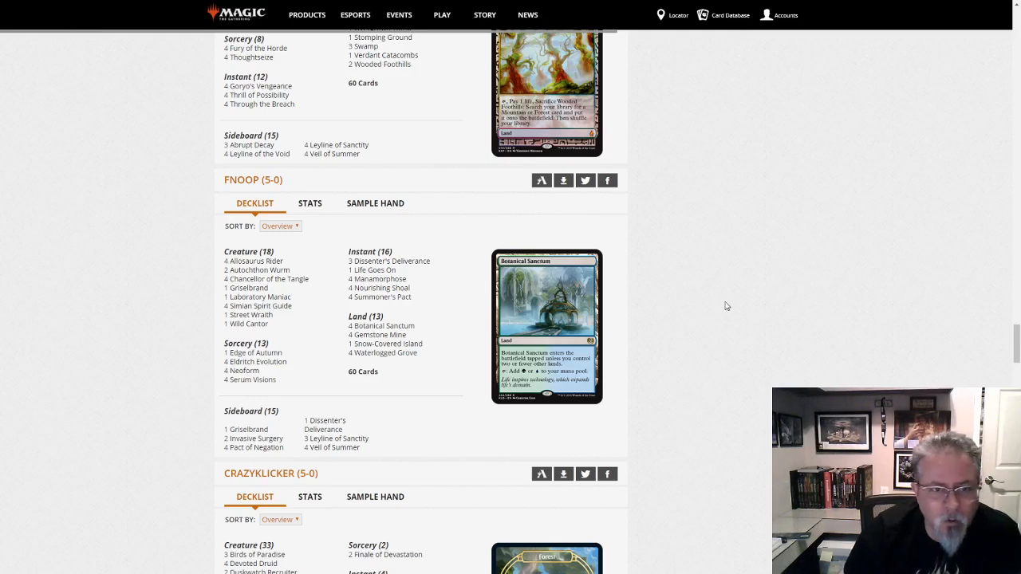
{"action": "mouse_move", "coordinate": [705, 258]}
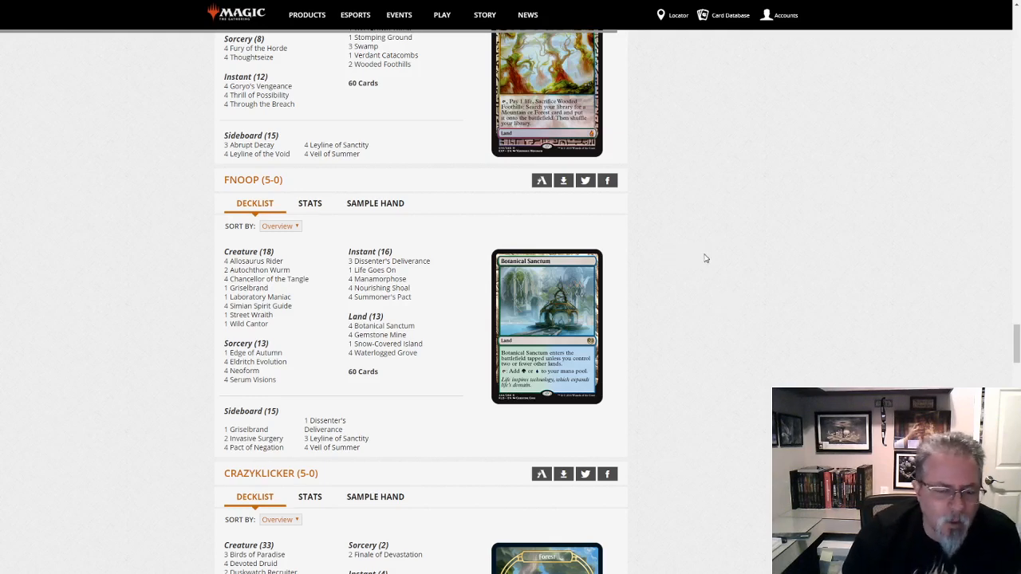
{"action": "mouse_move", "coordinate": [672, 538]}
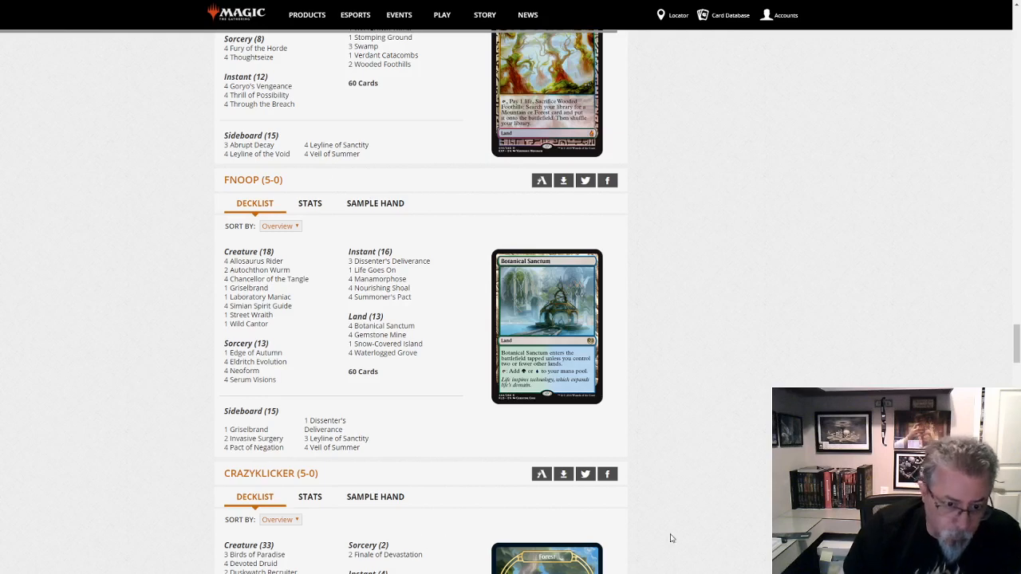
{"action": "mouse_move", "coordinate": [777, 358]}
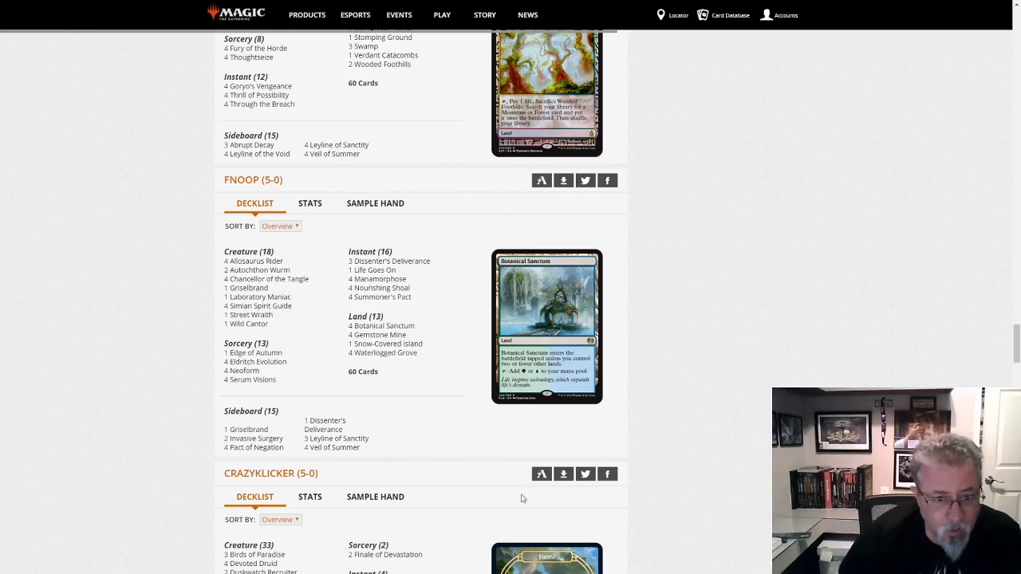
{"action": "mouse_move", "coordinate": [771, 315]}
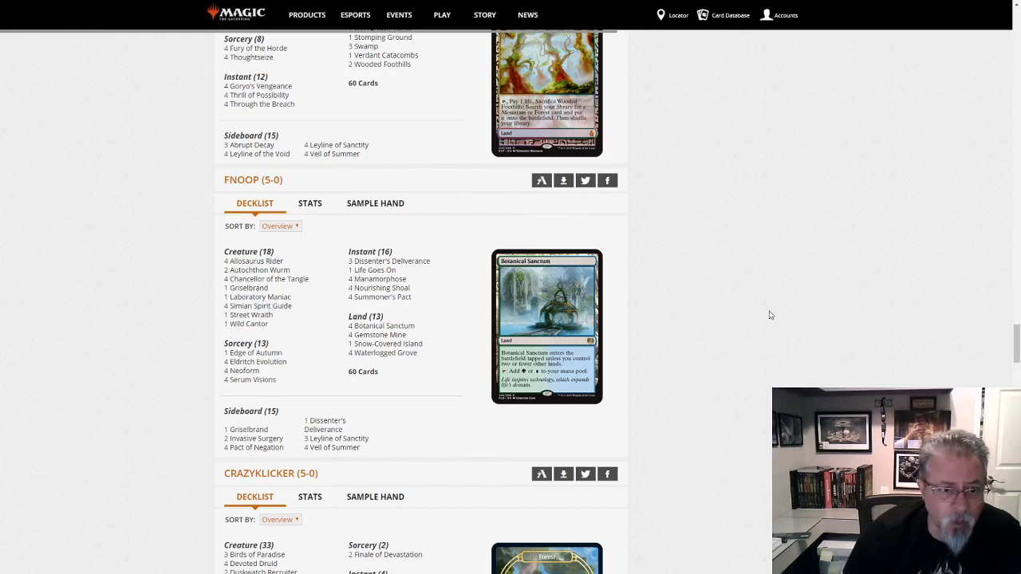
{"action": "scroll", "scroll_direction": "down", "scroll_amount": 3}
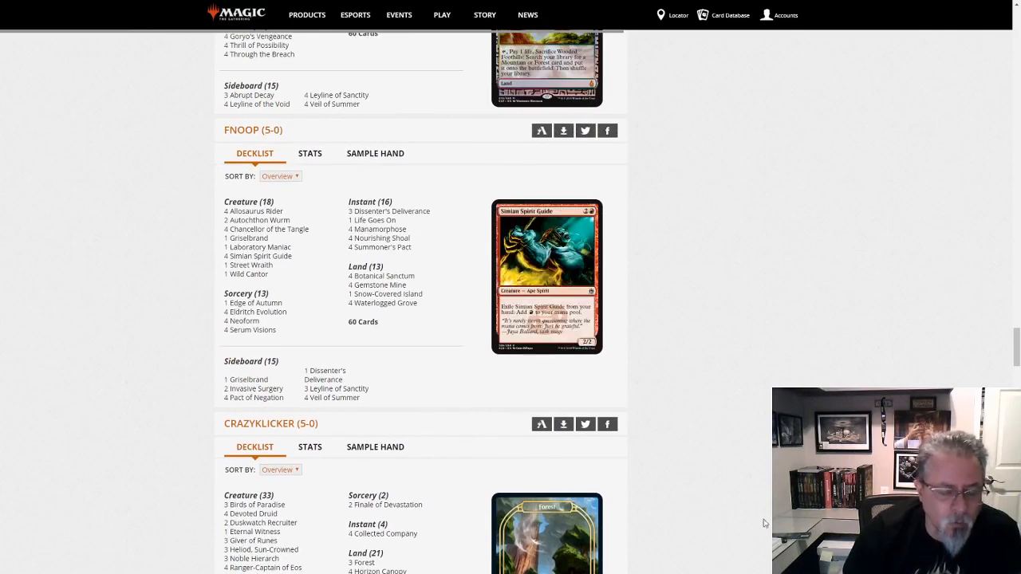
{"action": "scroll", "scroll_direction": "down", "scroll_amount": 3}
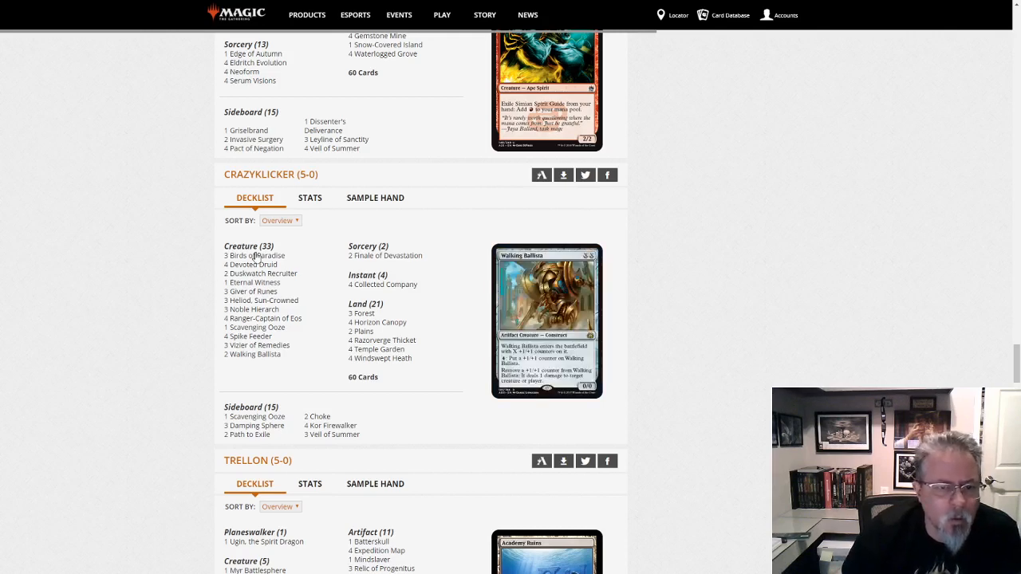
{"action": "mouse_move", "coordinate": [253, 349]}
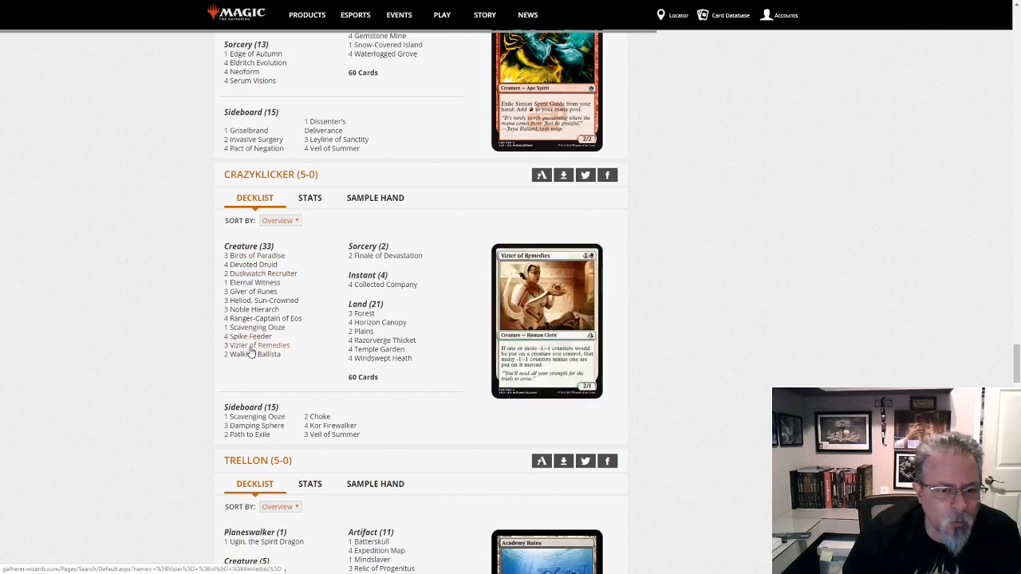
{"action": "mouse_move", "coordinate": [252, 337]}
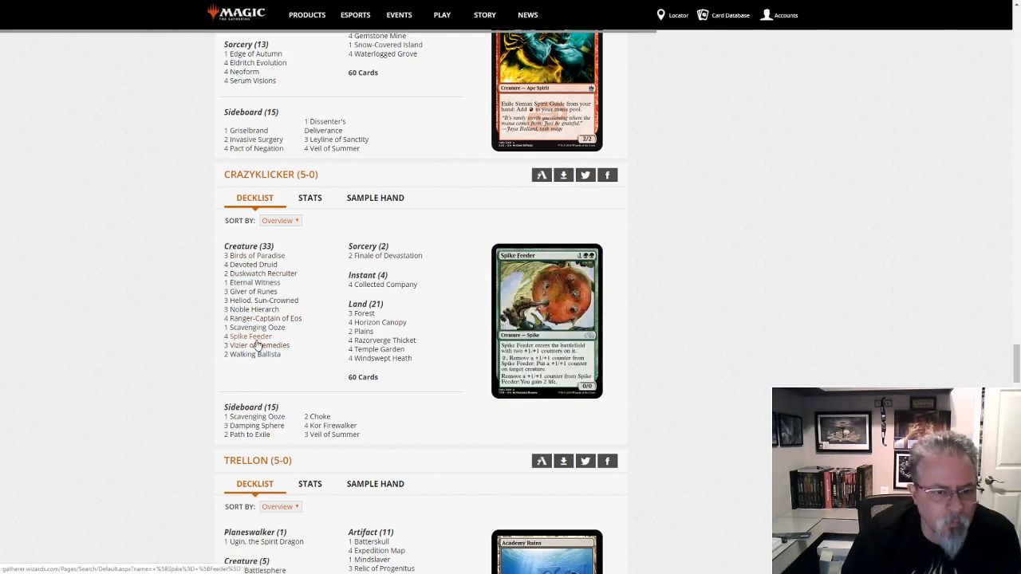
{"action": "mouse_move", "coordinate": [262, 345]}
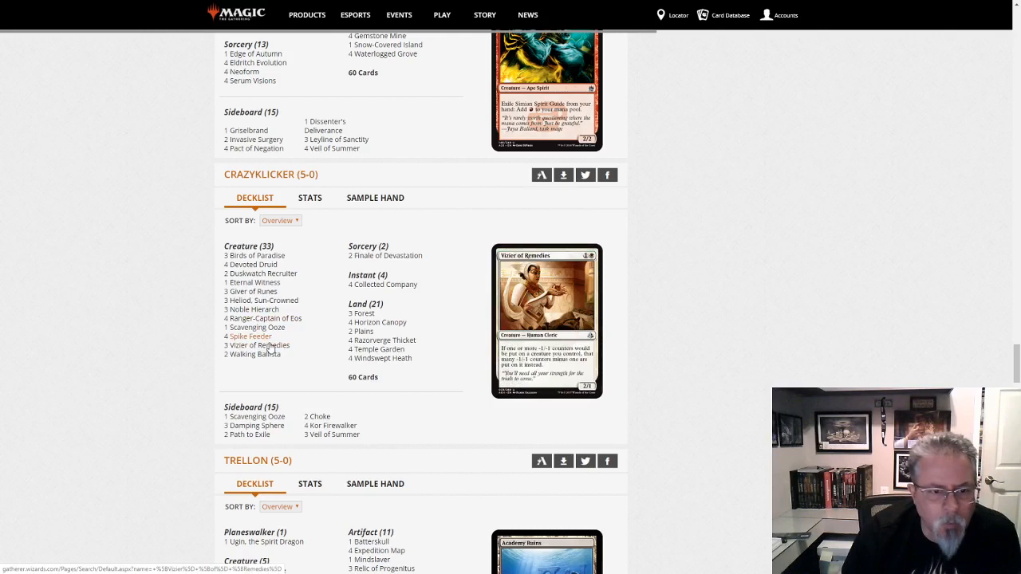
{"action": "mouse_move", "coordinate": [264, 259]}
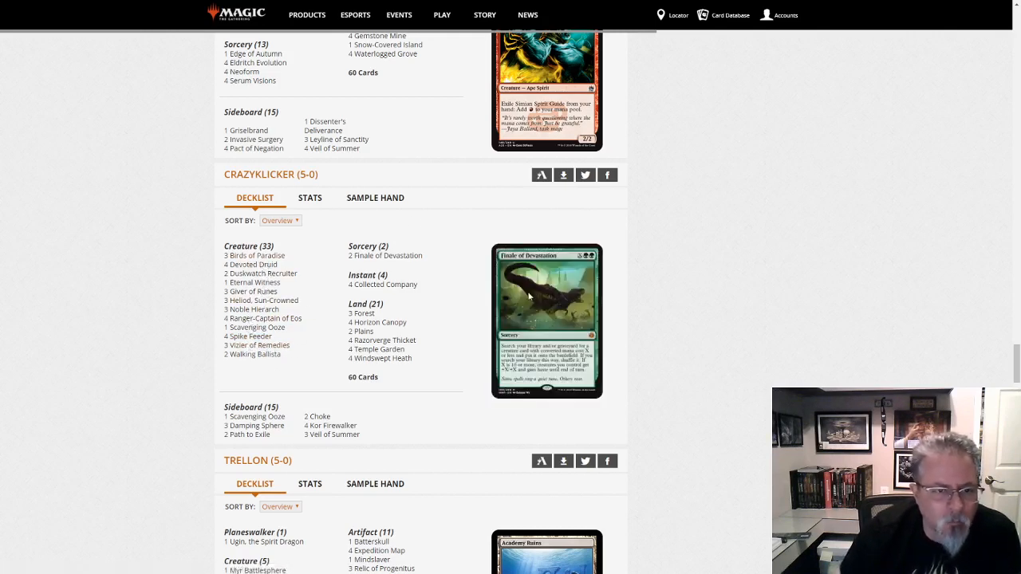
{"action": "scroll", "scroll_direction": "down", "scroll_amount": 3}
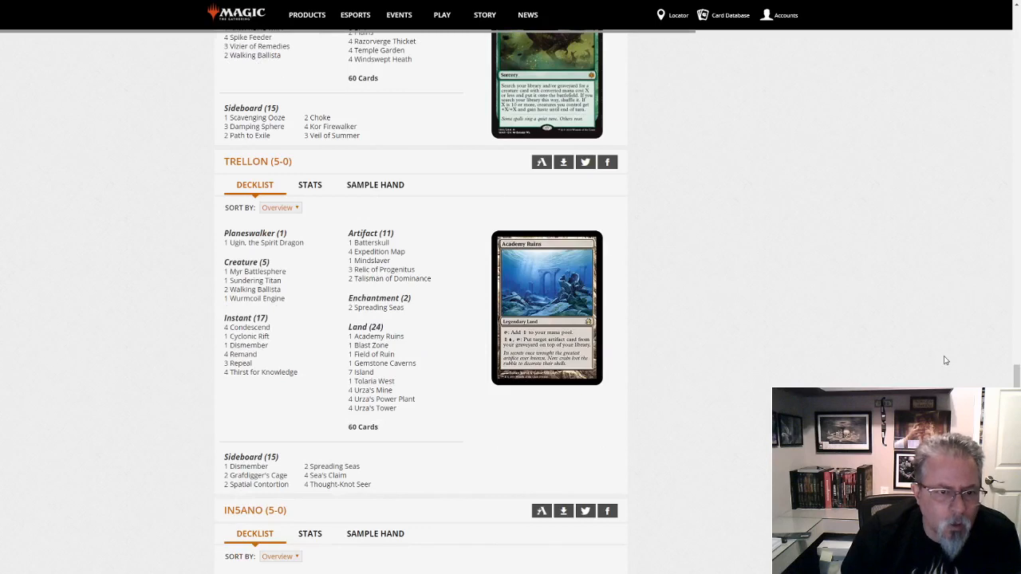
{"action": "mouse_move", "coordinate": [793, 282]}
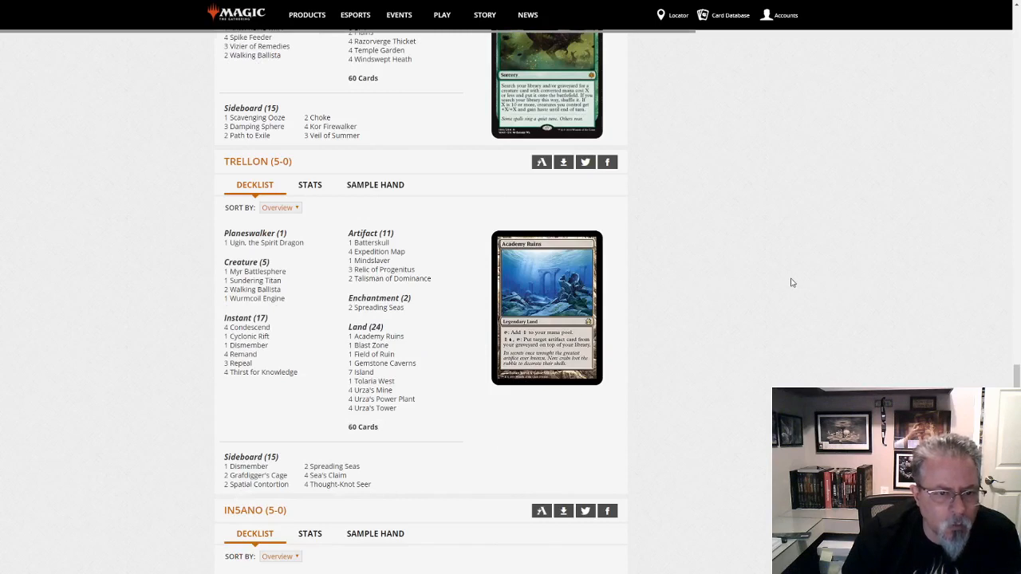
{"action": "mouse_move", "coordinate": [798, 289]}
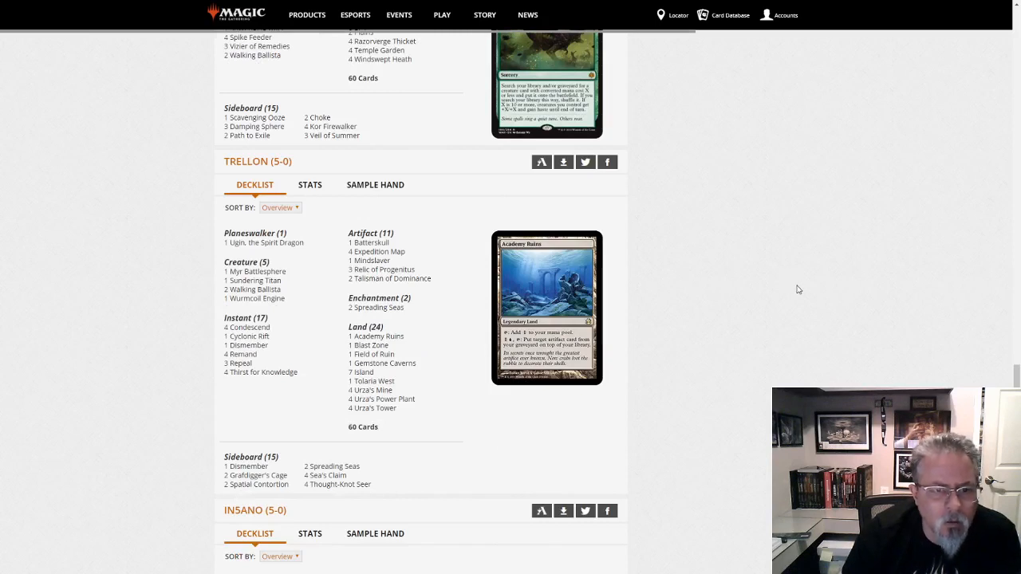
{"action": "mouse_move", "coordinate": [828, 357]}
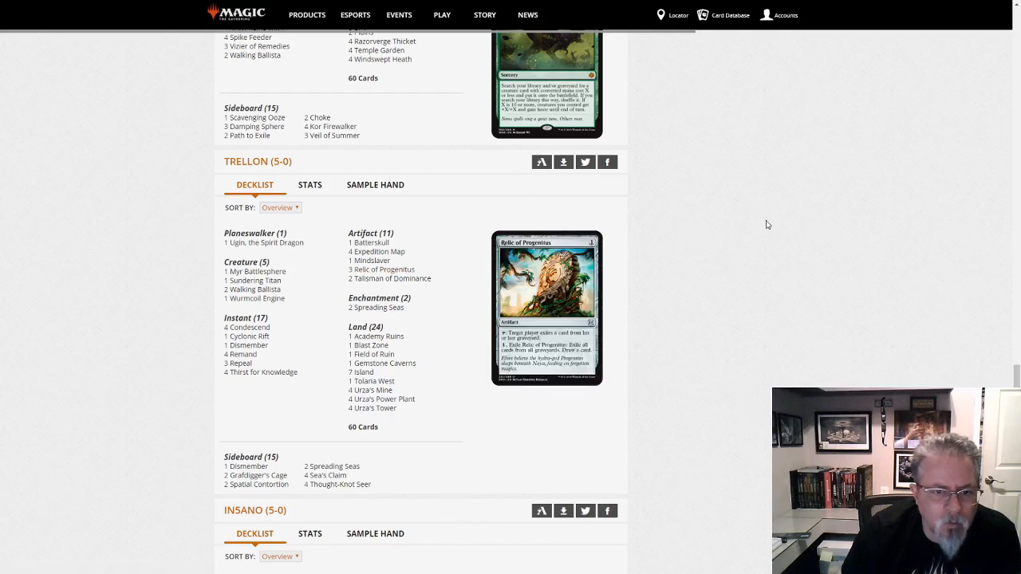
{"action": "scroll", "scroll_direction": "down", "scroll_amount": 3}
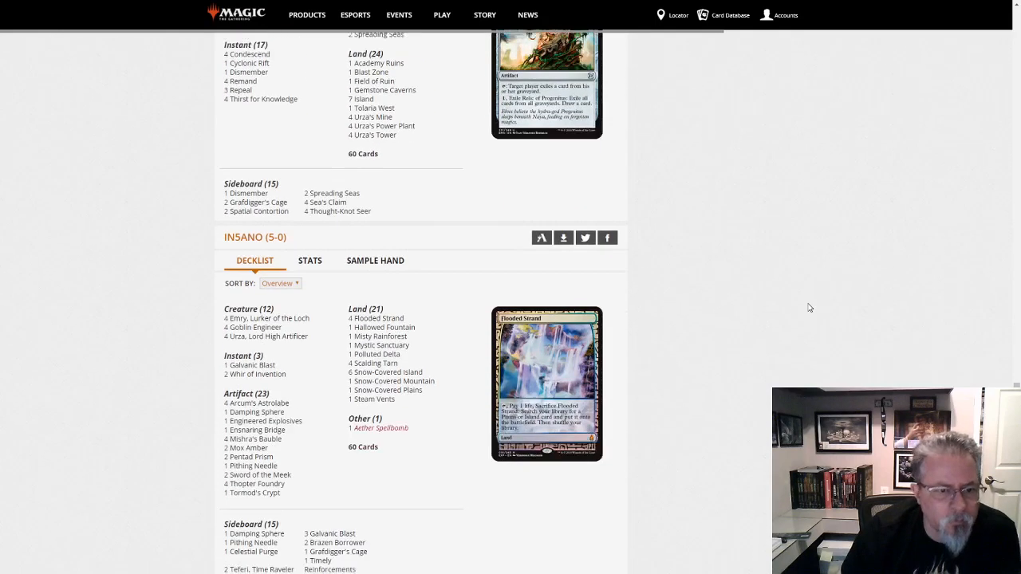
{"action": "scroll", "scroll_direction": "down", "scroll_amount": 3}
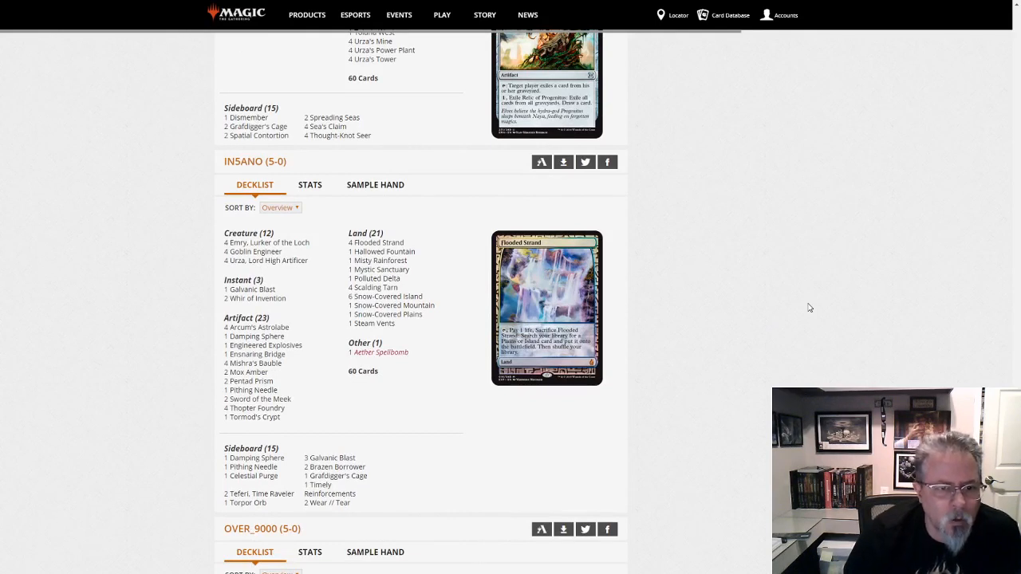
{"action": "mouse_move", "coordinate": [630, 396]}
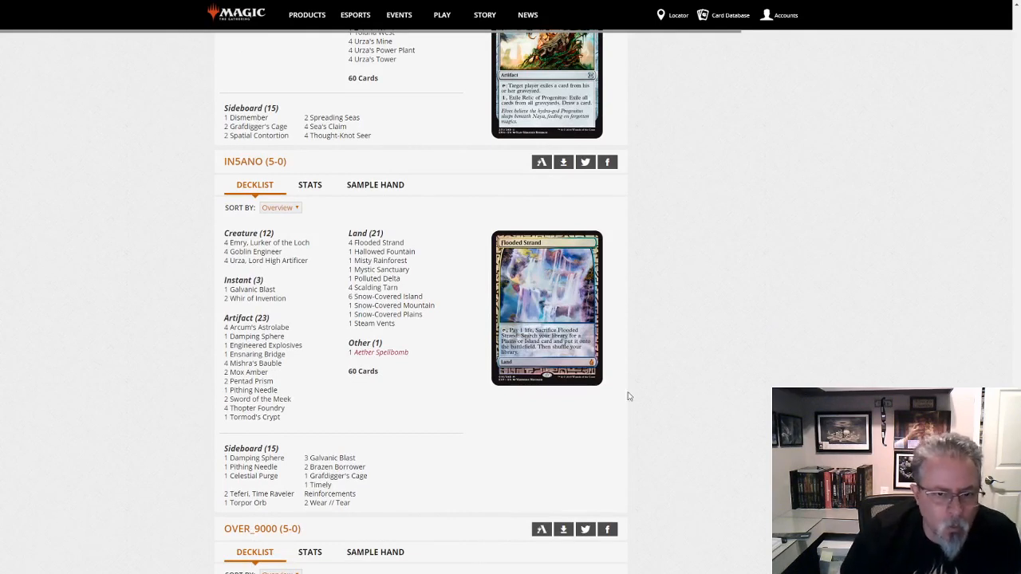
{"action": "mouse_move", "coordinate": [387, 297]}
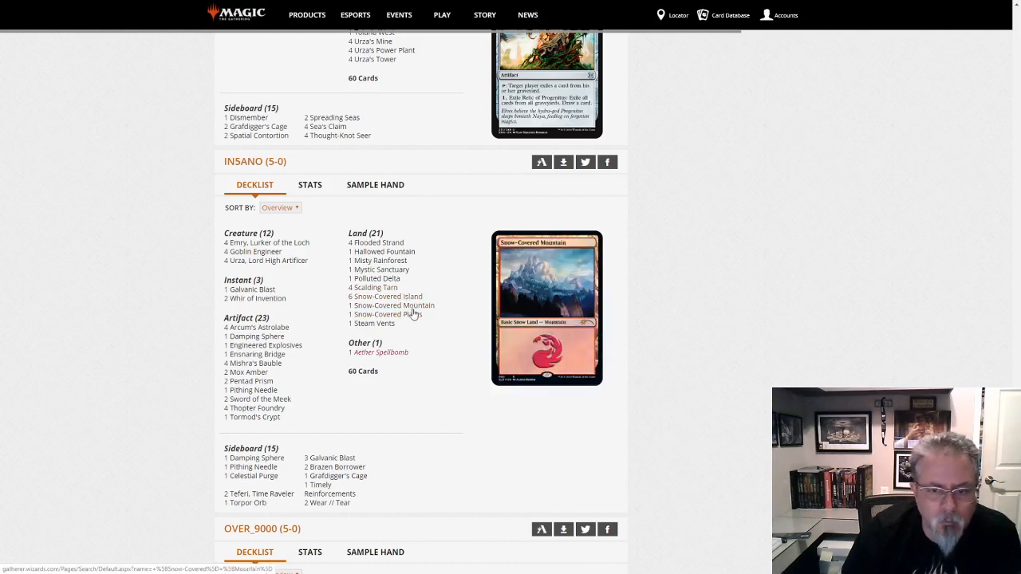
{"action": "mouse_move", "coordinate": [398, 314]}
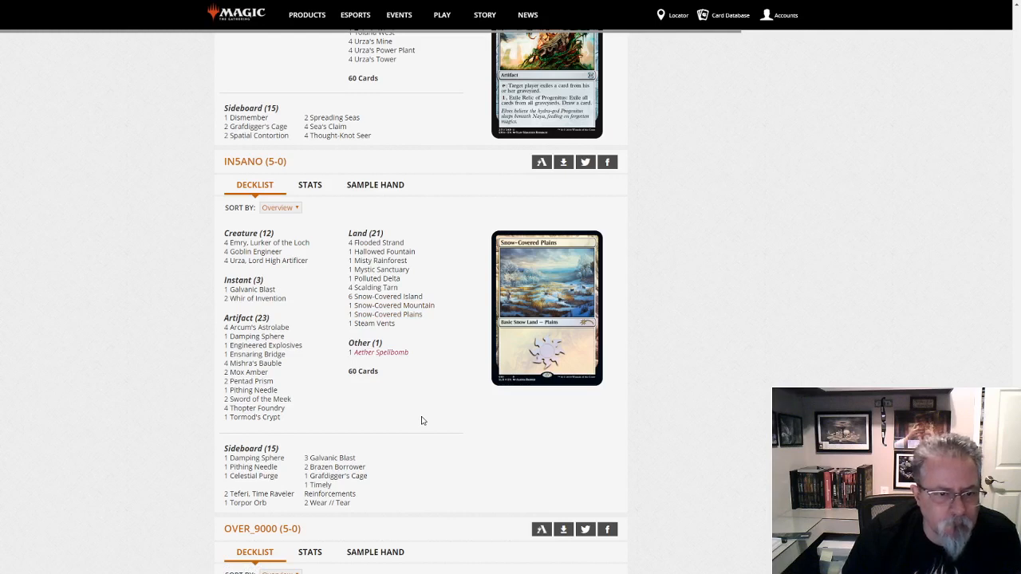
{"action": "mouse_move", "coordinate": [313, 408]}
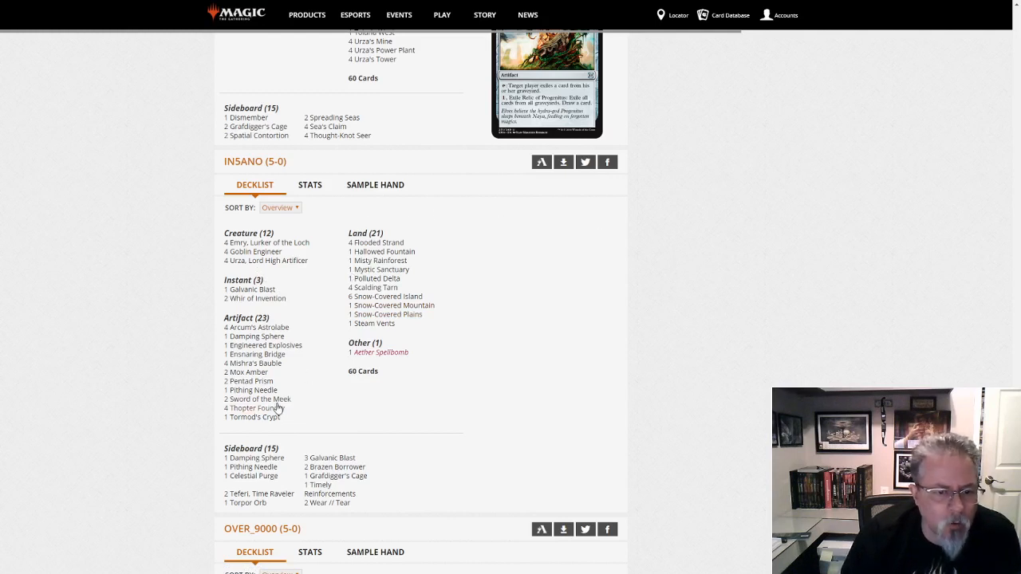
{"action": "scroll", "scroll_direction": "down", "scroll_amount": 3}
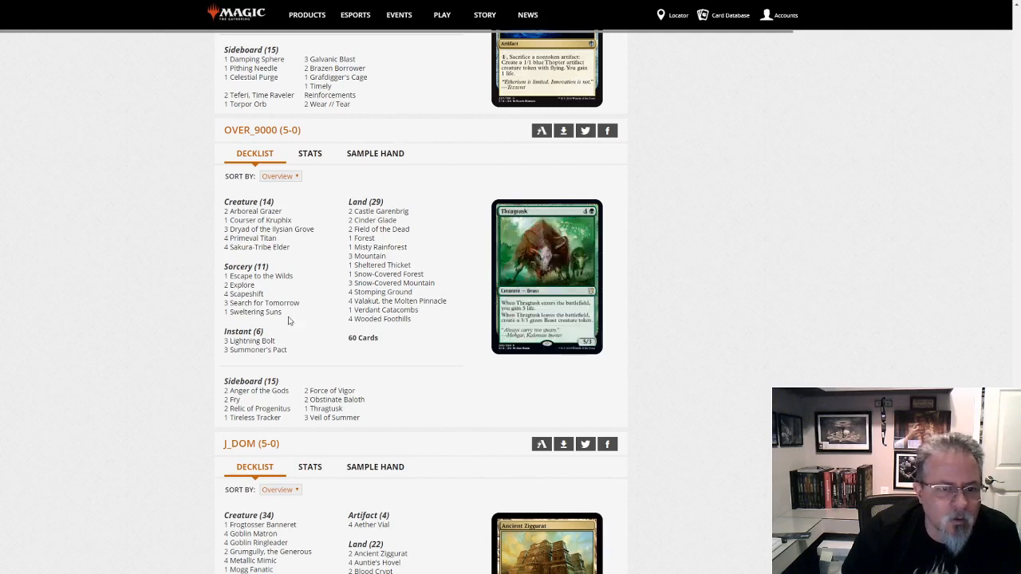
{"action": "mouse_move", "coordinate": [277, 280]}
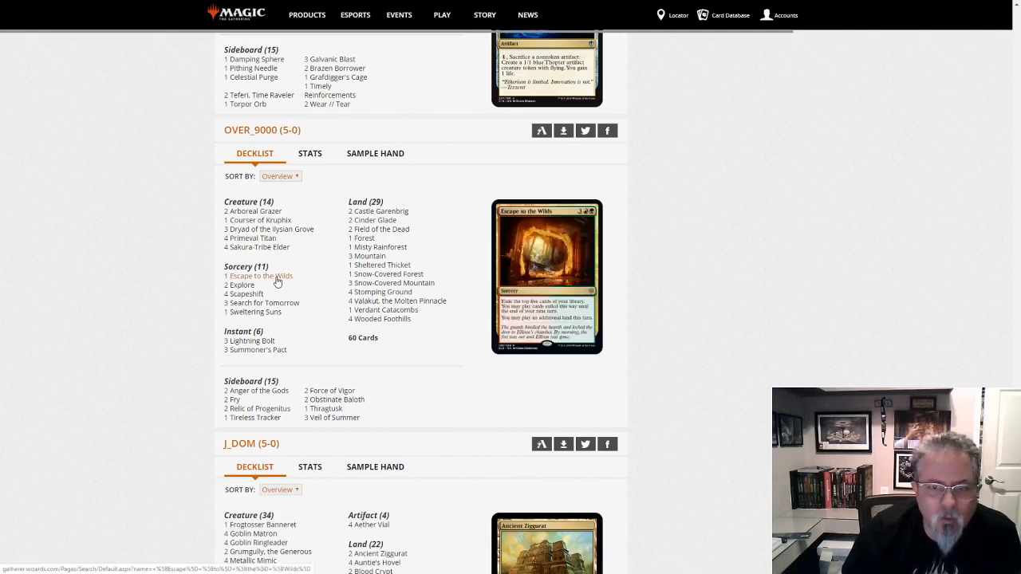
{"action": "mouse_move", "coordinate": [263, 302]}
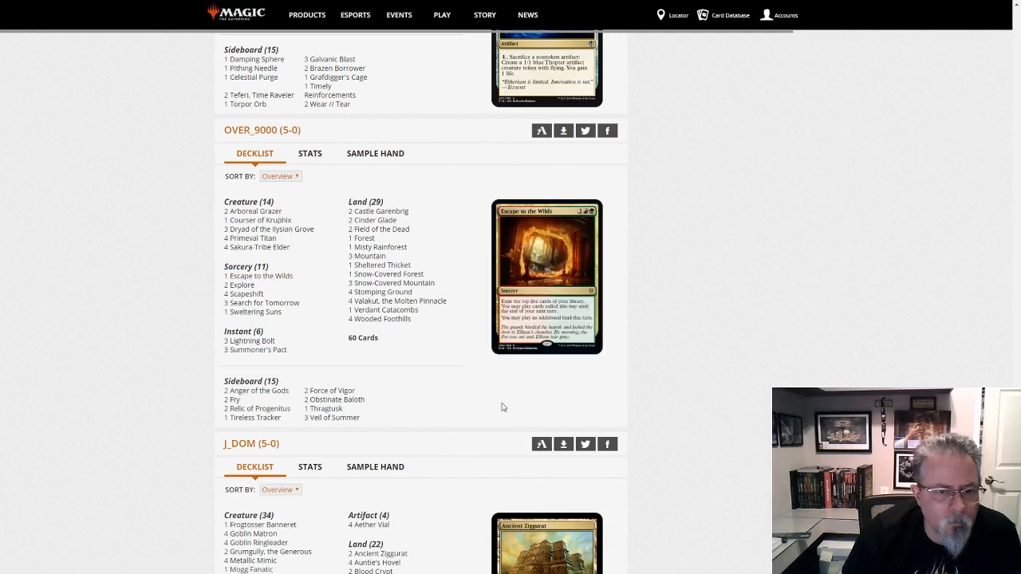
{"action": "scroll", "scroll_direction": "down", "scroll_amount": 3}
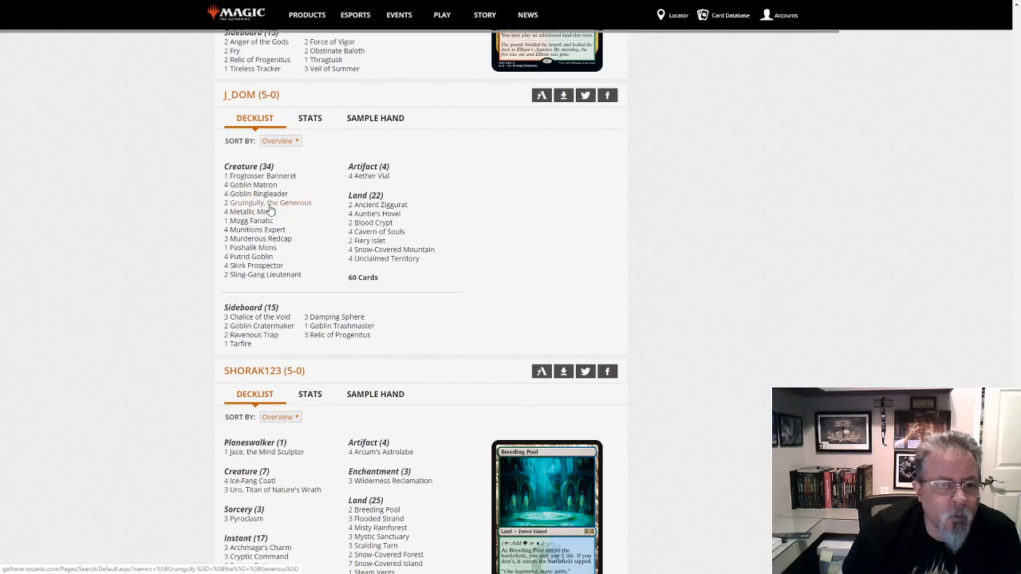
{"action": "mouse_move", "coordinate": [257, 266]}
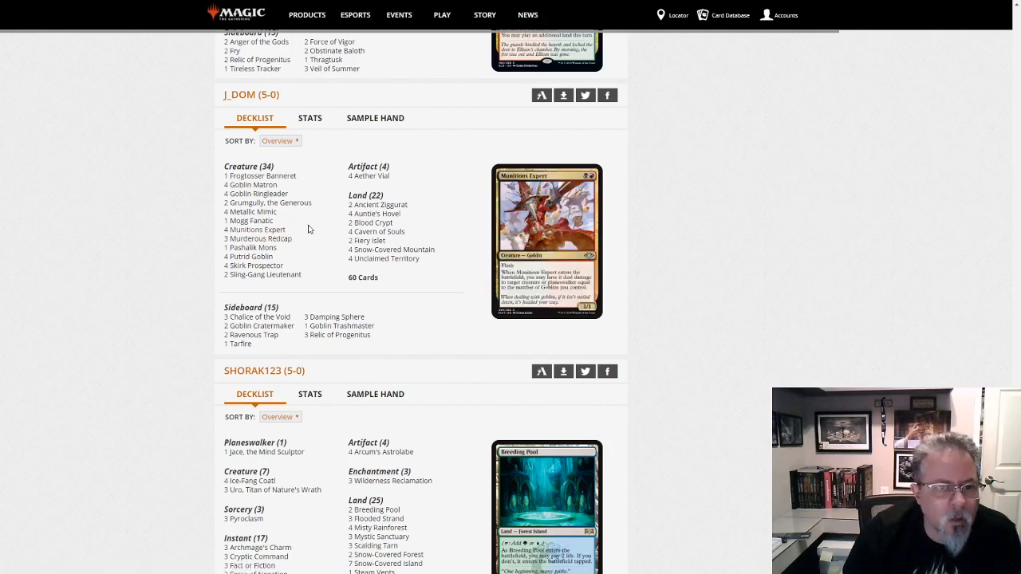
{"action": "mouse_move", "coordinate": [264, 176]}
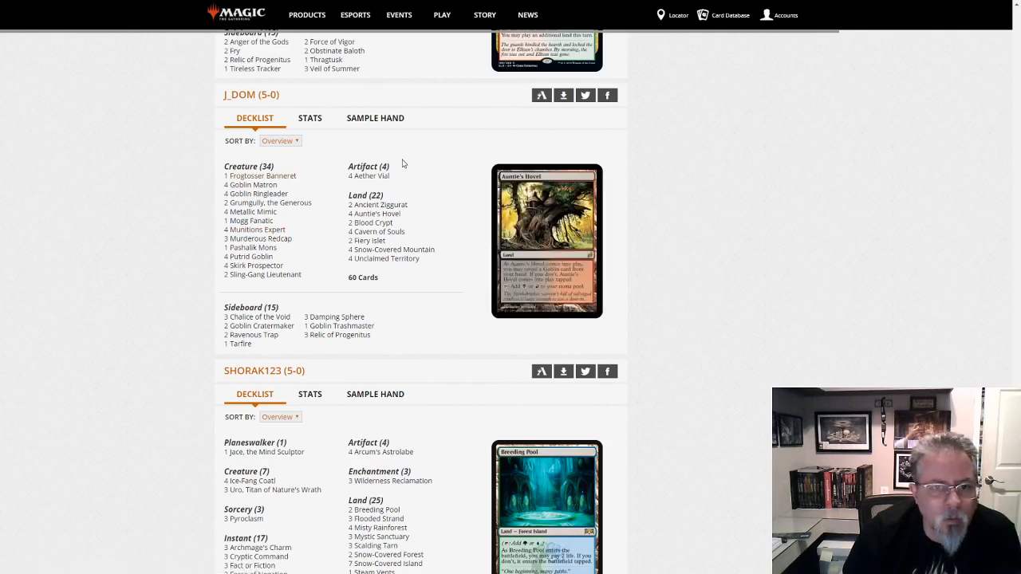
{"action": "mouse_move", "coordinate": [413, 174]}
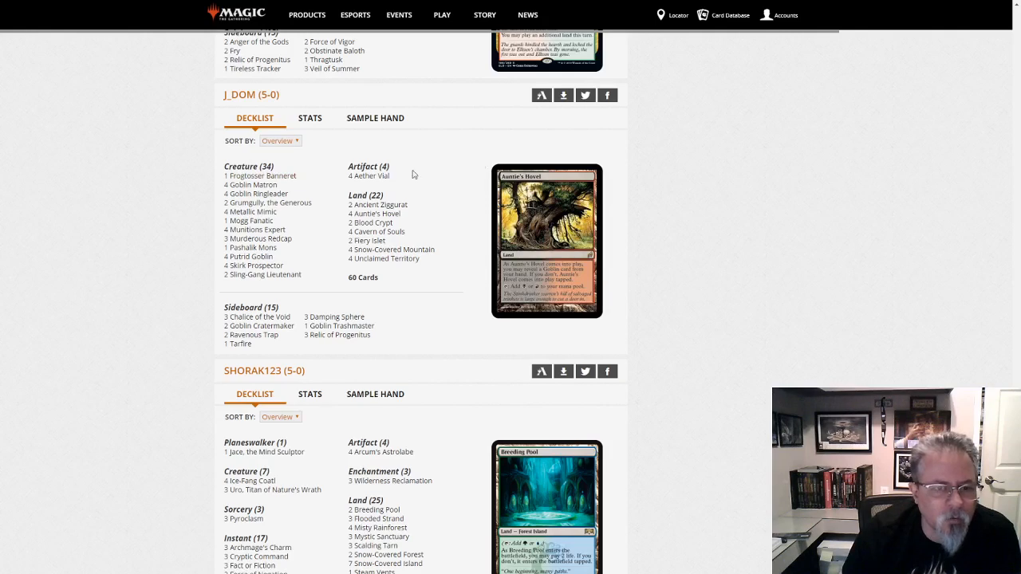
{"action": "scroll", "scroll_direction": "down", "scroll_amount": 3}
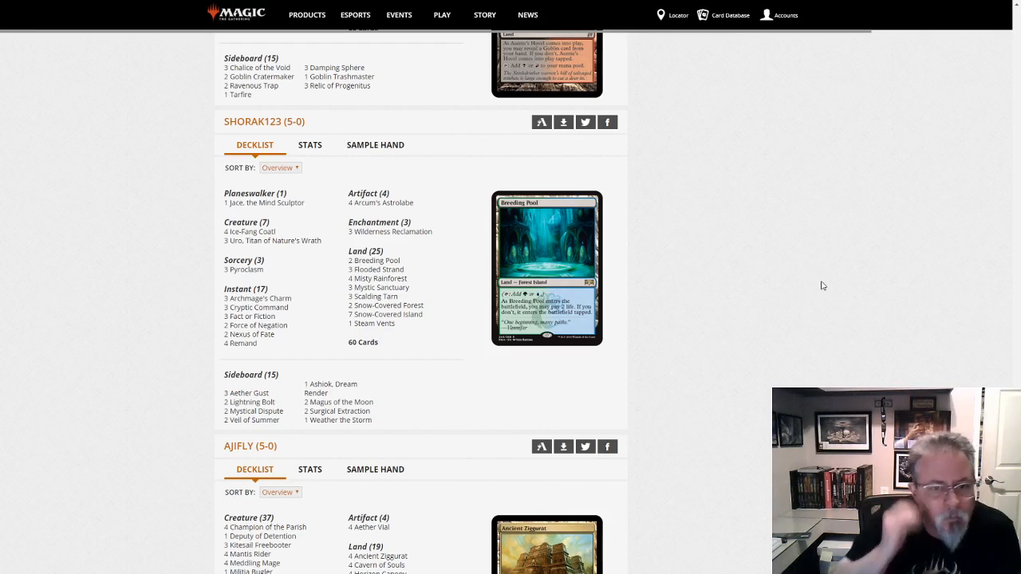
{"action": "mouse_move", "coordinate": [141, 270]}
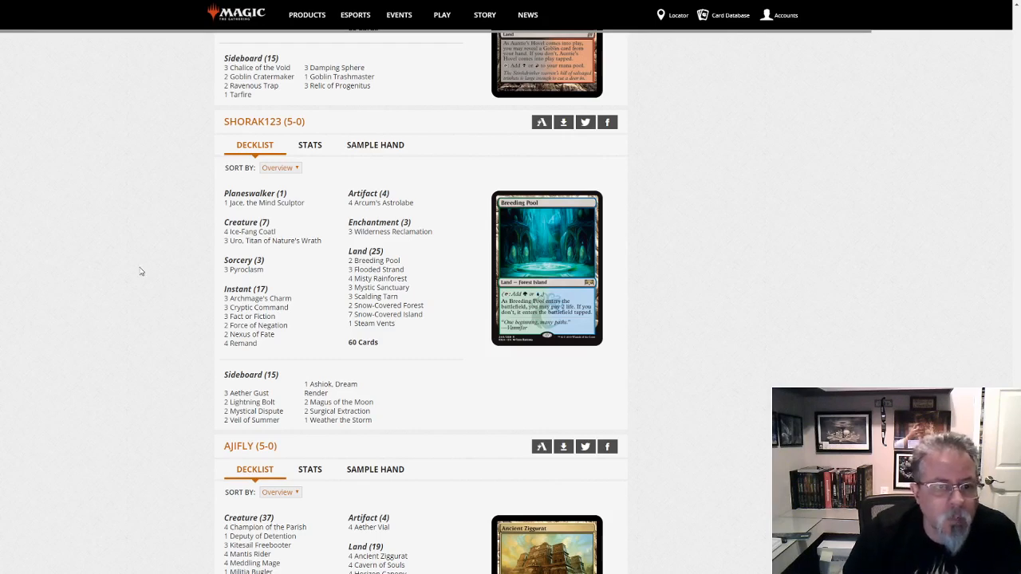
{"action": "mouse_move", "coordinate": [247, 273]}
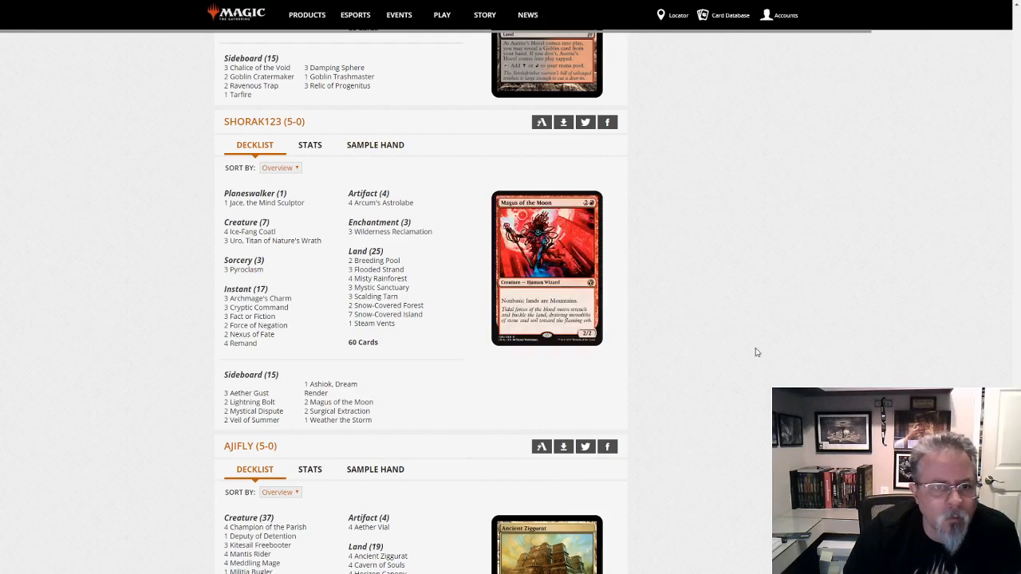
{"action": "scroll", "scroll_direction": "down", "scroll_amount": 3}
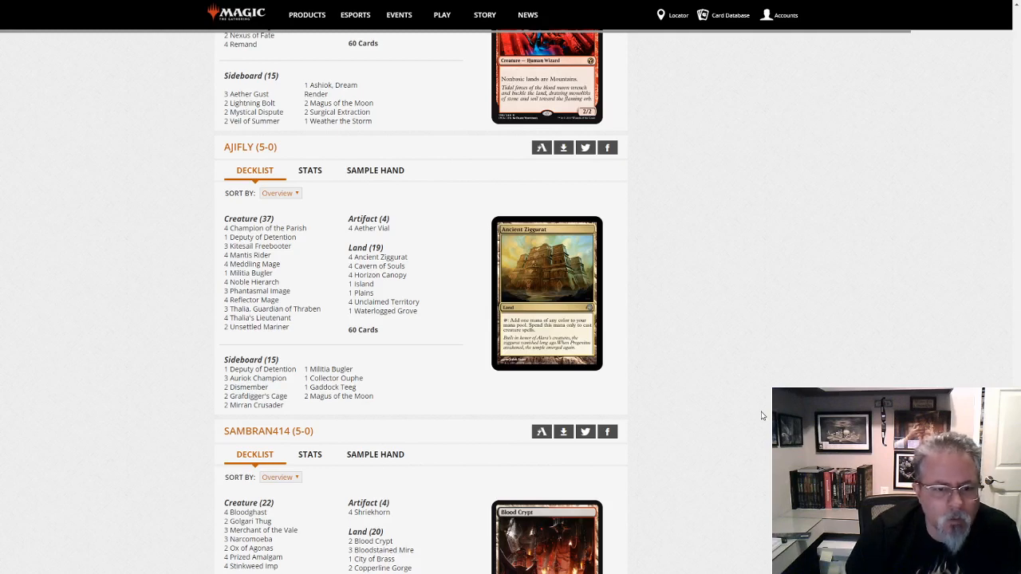
{"action": "mouse_move", "coordinate": [727, 428]}
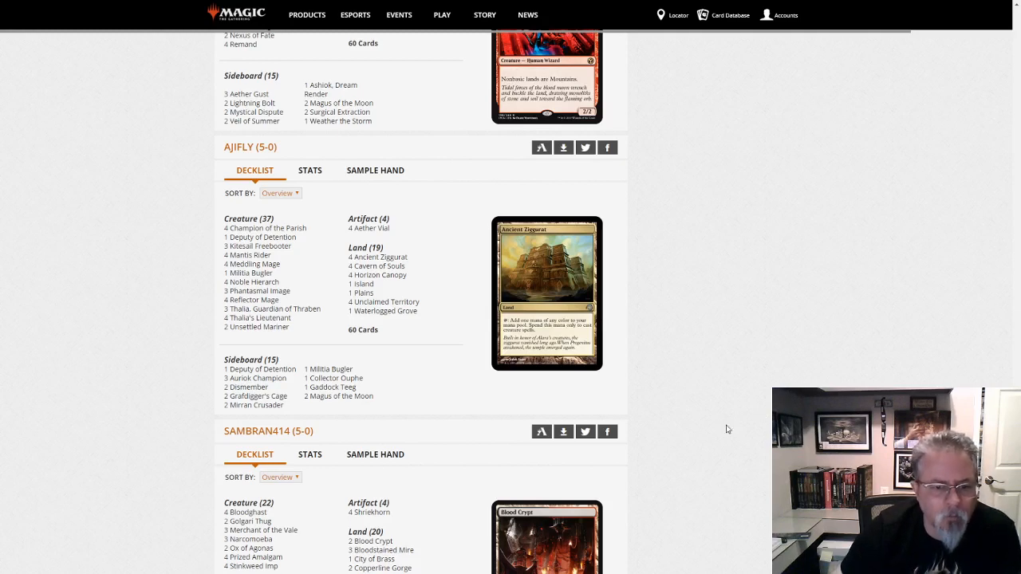
{"action": "scroll", "scroll_direction": "down", "scroll_amount": 3}
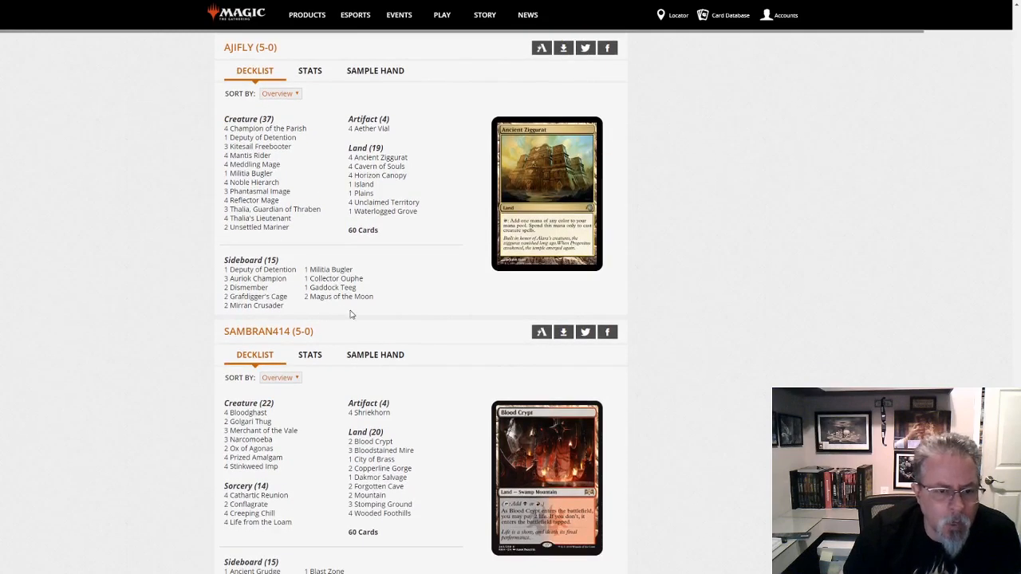
{"action": "scroll", "scroll_direction": "down", "scroll_amount": 3}
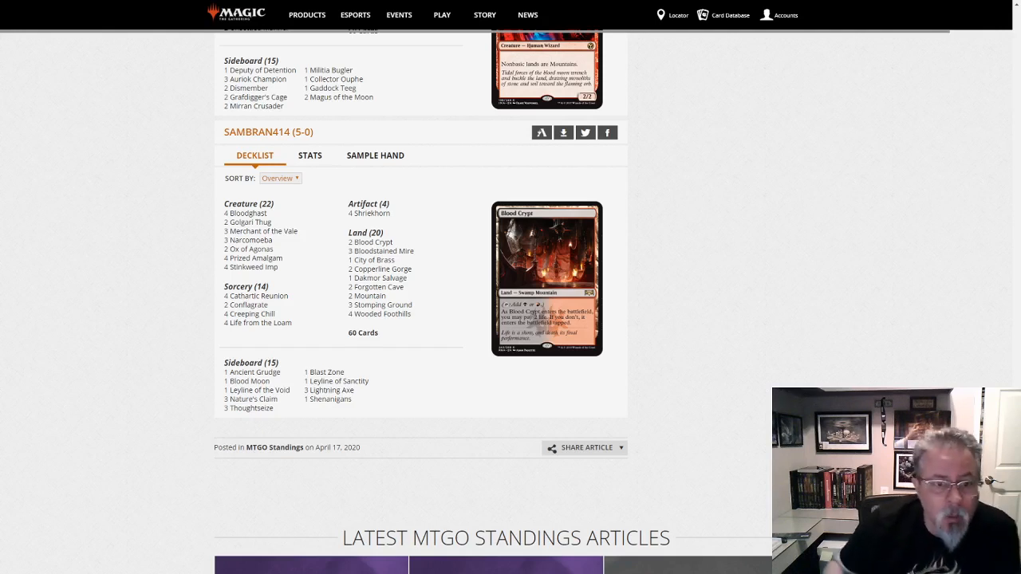
{"action": "scroll", "scroll_direction": "up", "scroll_amount": 3}
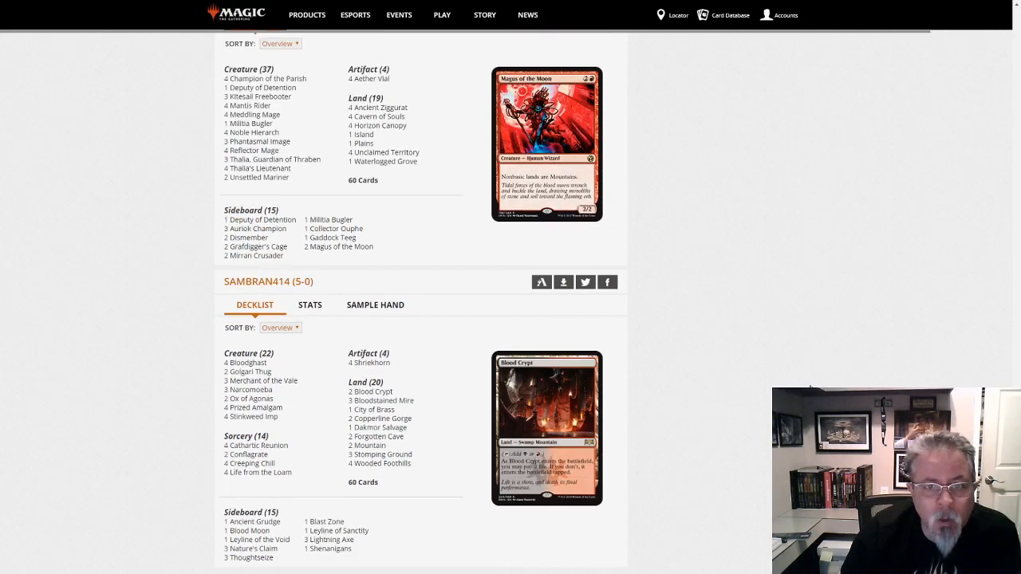
{"action": "scroll", "scroll_direction": "down", "scroll_amount": 3}
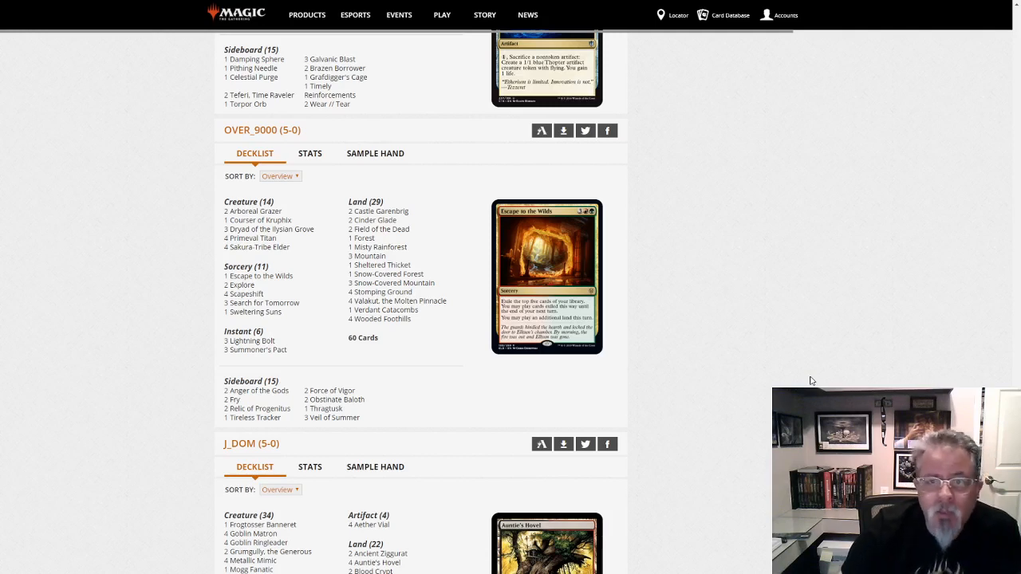
{"action": "scroll", "scroll_direction": "up", "scroll_amount": 3}
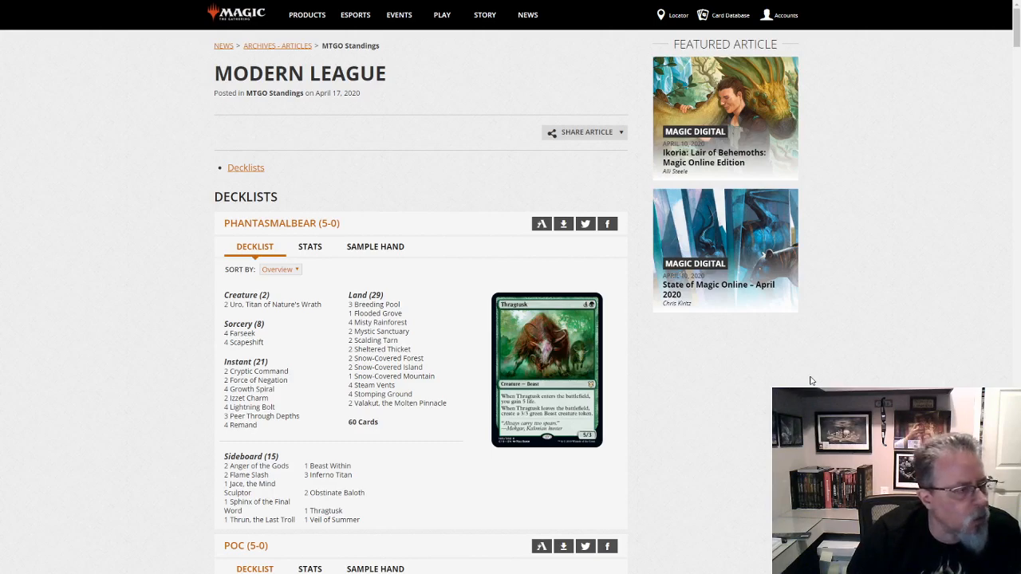
{"action": "mouse_move", "coordinate": [838, 366]}
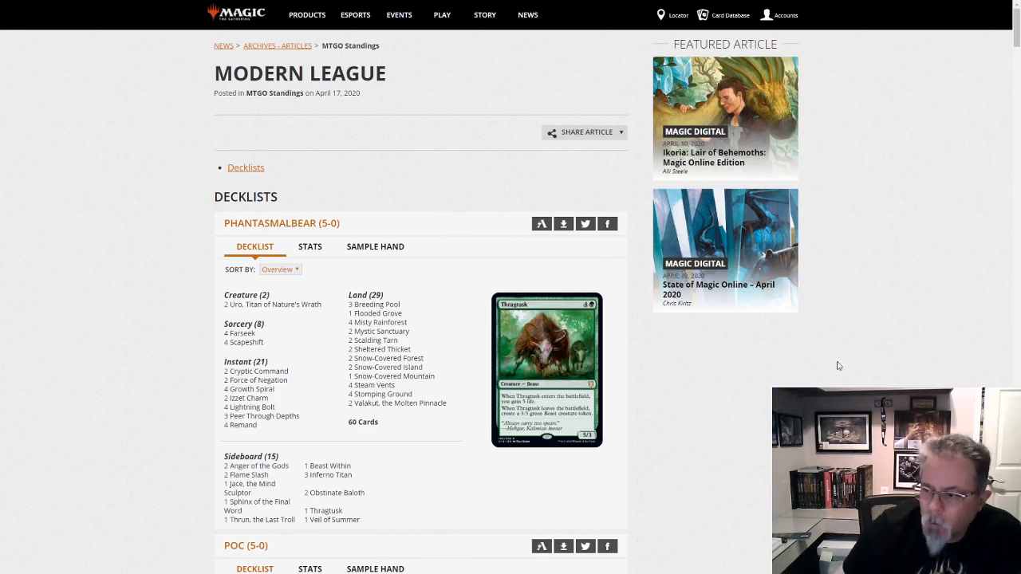